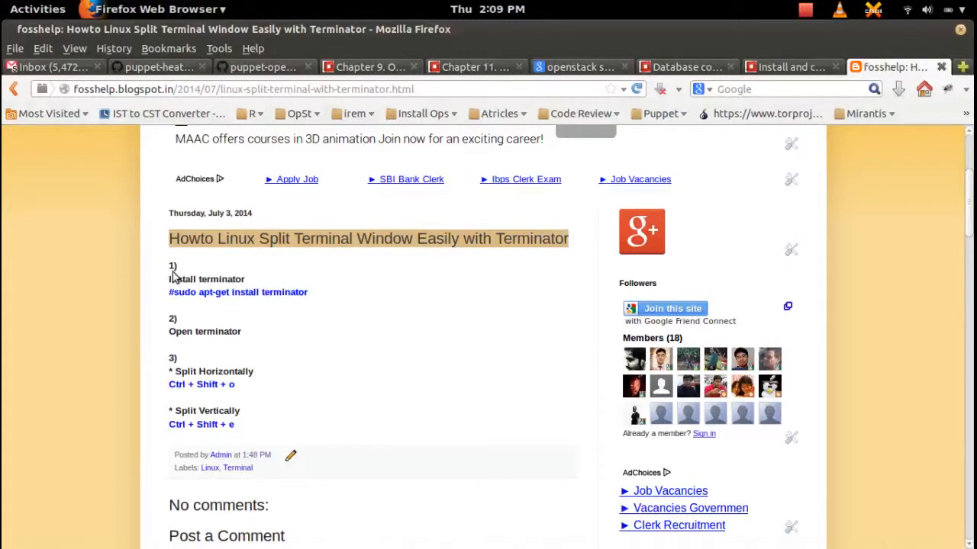
Step: Select the 'sudo apt-get install terminator' command on the blog page and copy it
{"action": "left_click", "coordinate": [171, 277]}
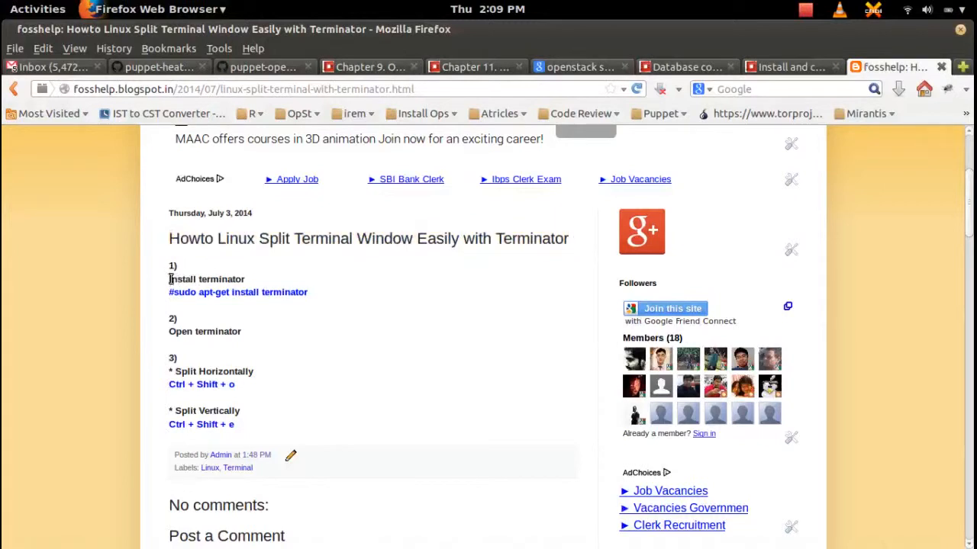
{"action": "double_click", "coordinate": [206, 278]}
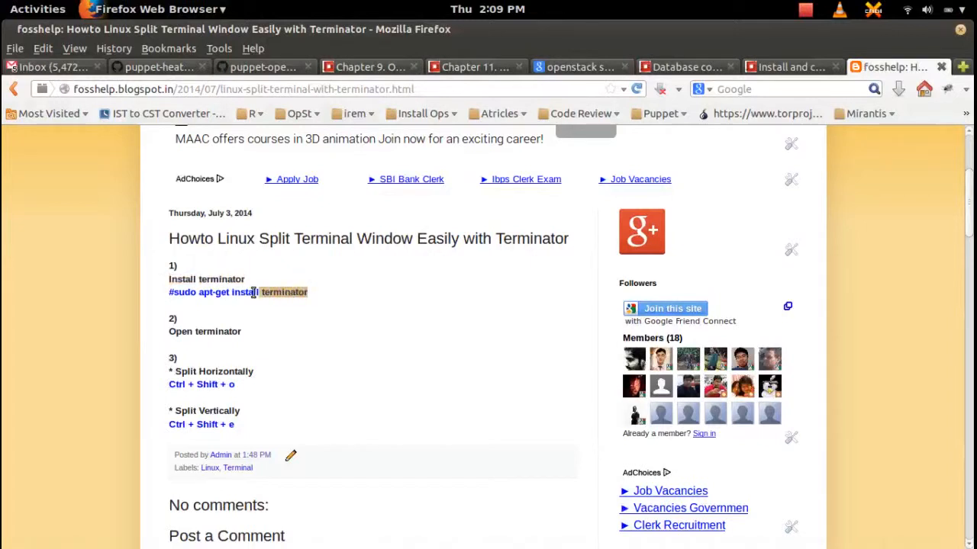
{"action": "right_click", "coordinate": [252, 293]}
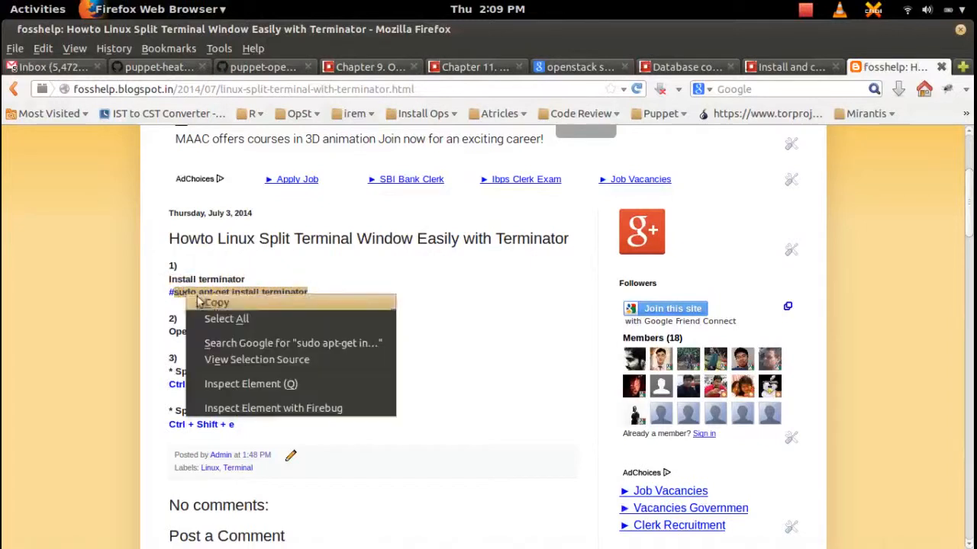
{"action": "left_click", "coordinate": [37, 9]}
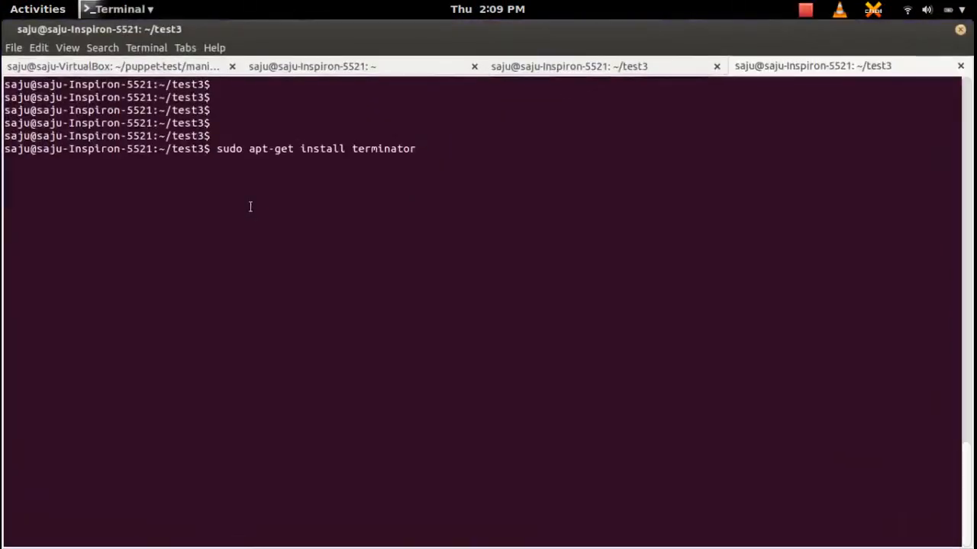
Step: Run the pasted install command; apt-get reports terminator is already the newest version
{"action": "key", "text": "Return"}
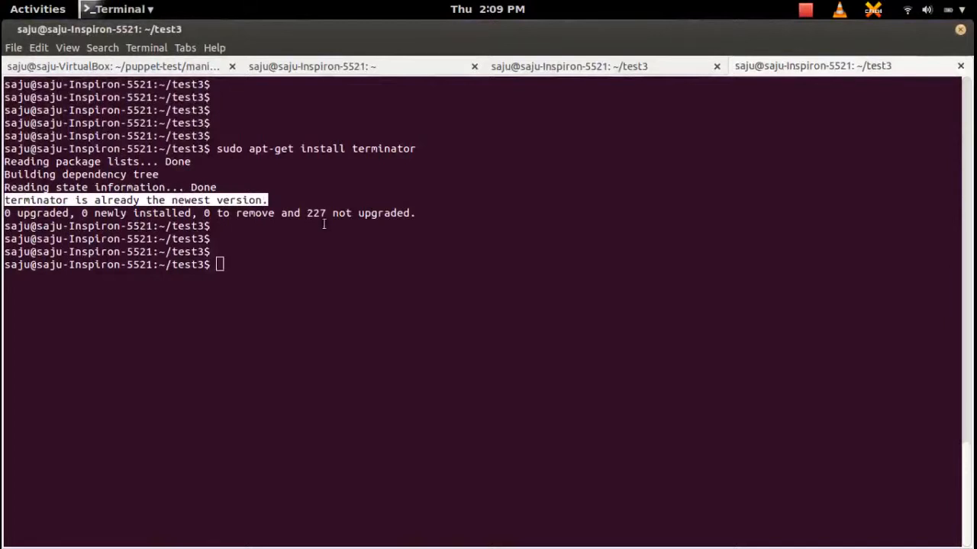
{"action": "left_click", "coordinate": [36, 9]}
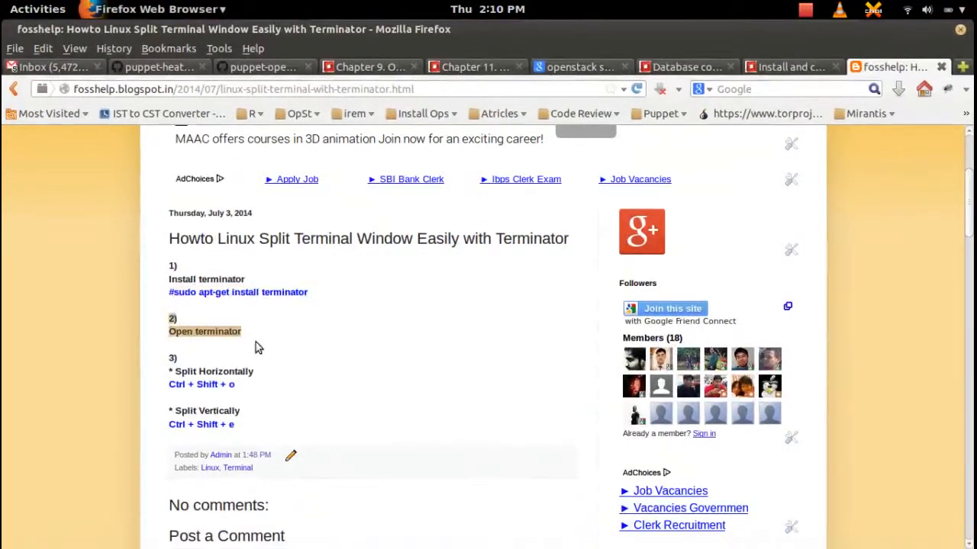
Step: Search 'ter' in the Activities overview and launch Terminator
{"action": "left_click", "coordinate": [37, 9]}
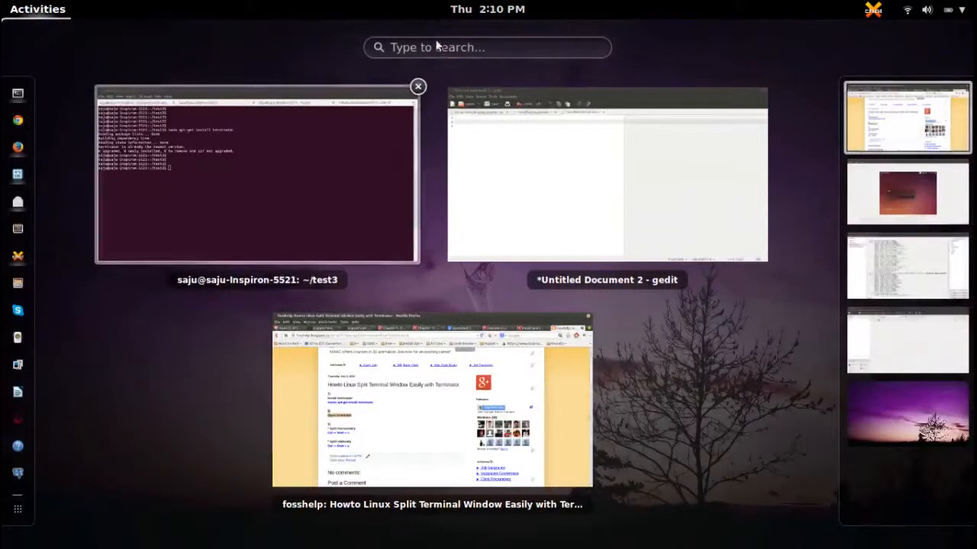
{"action": "type", "text": "te"}
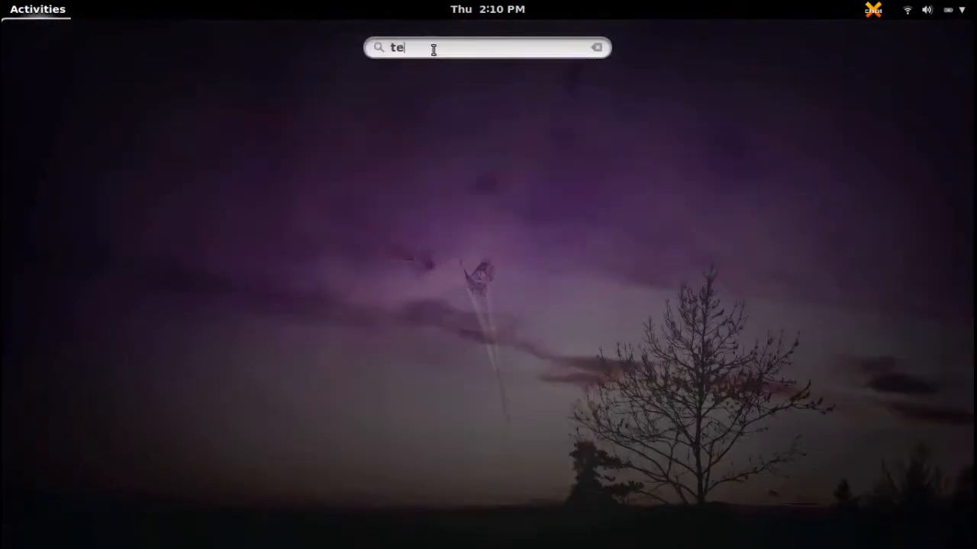
{"action": "type", "text": "r"}
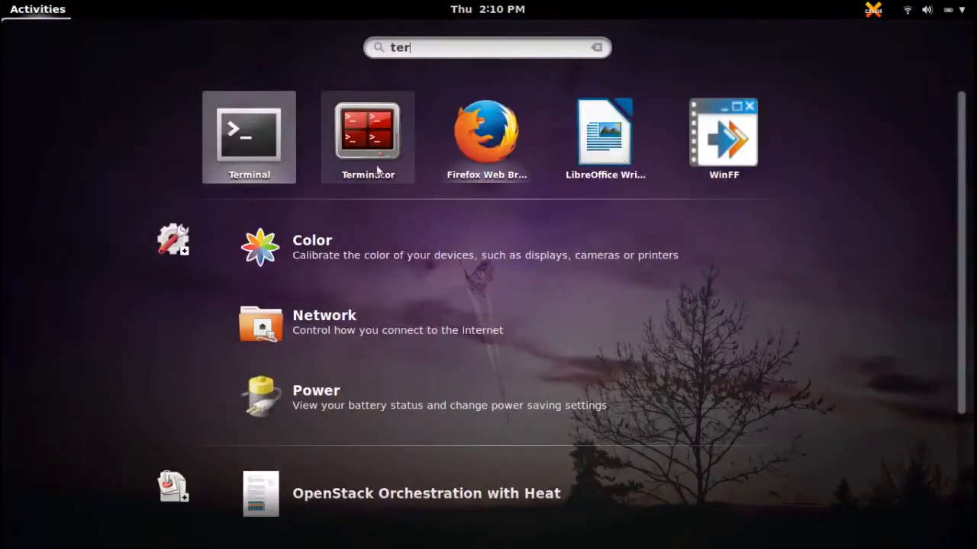
{"action": "mouse_move", "coordinate": [364, 125]}
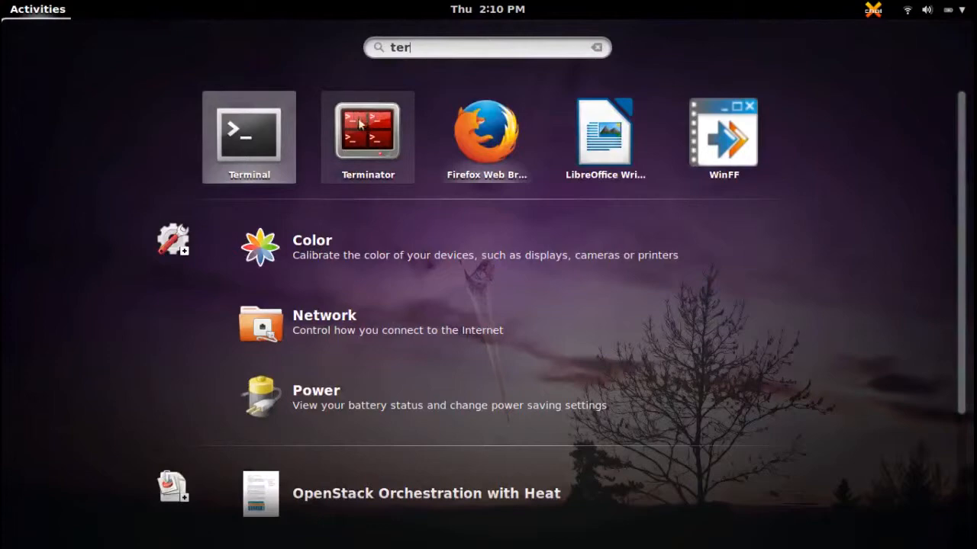
{"action": "left_click", "coordinate": [368, 135]}
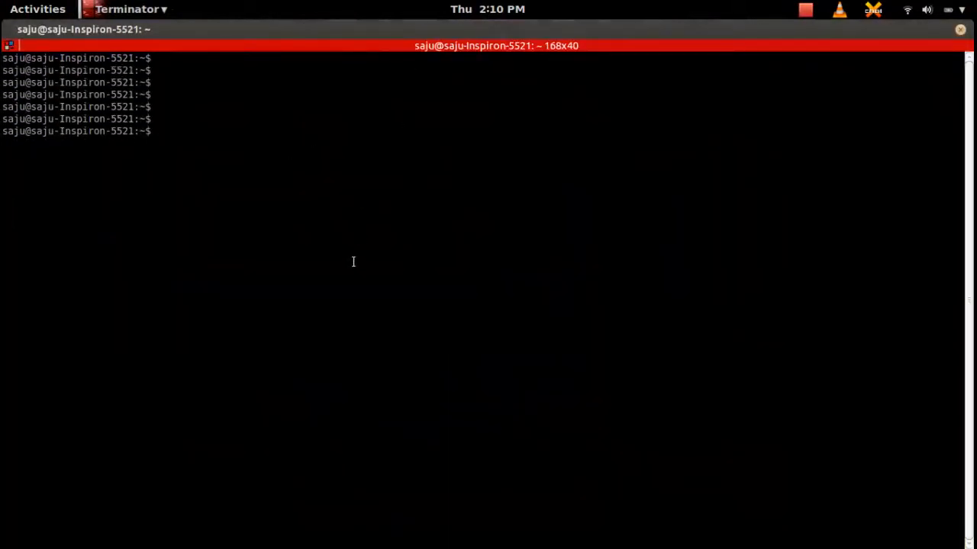
{"action": "left_click", "coordinate": [9, 46]}
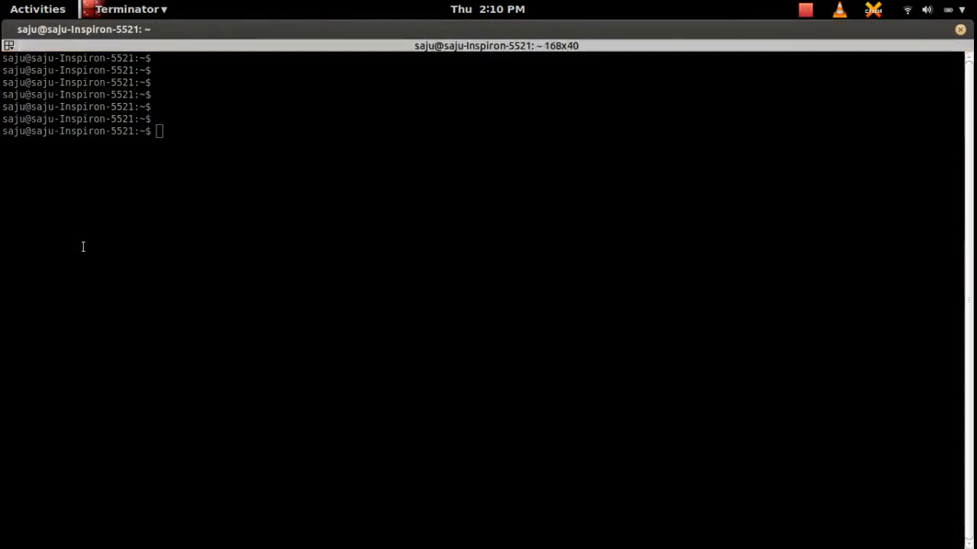
{"action": "left_click", "coordinate": [37, 9]}
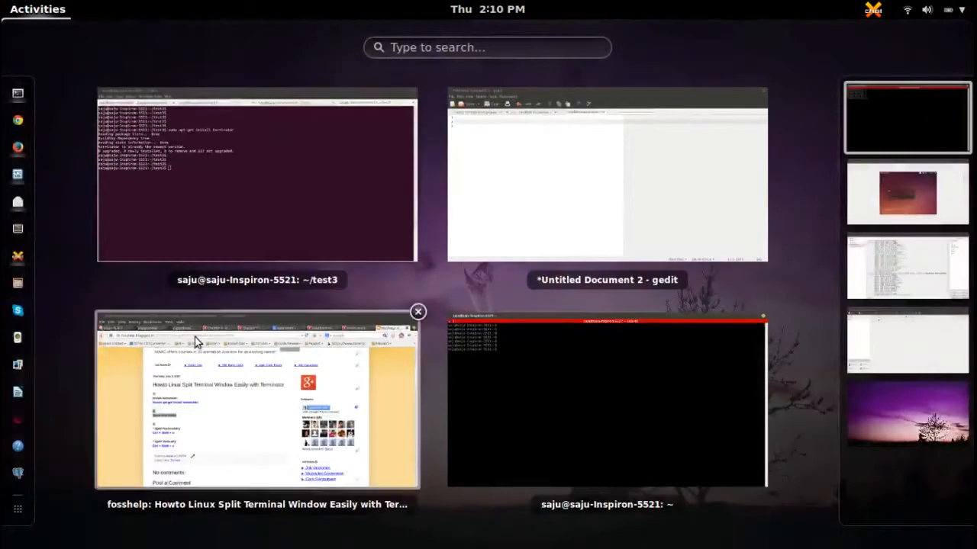
{"action": "left_click", "coordinate": [256, 405]}
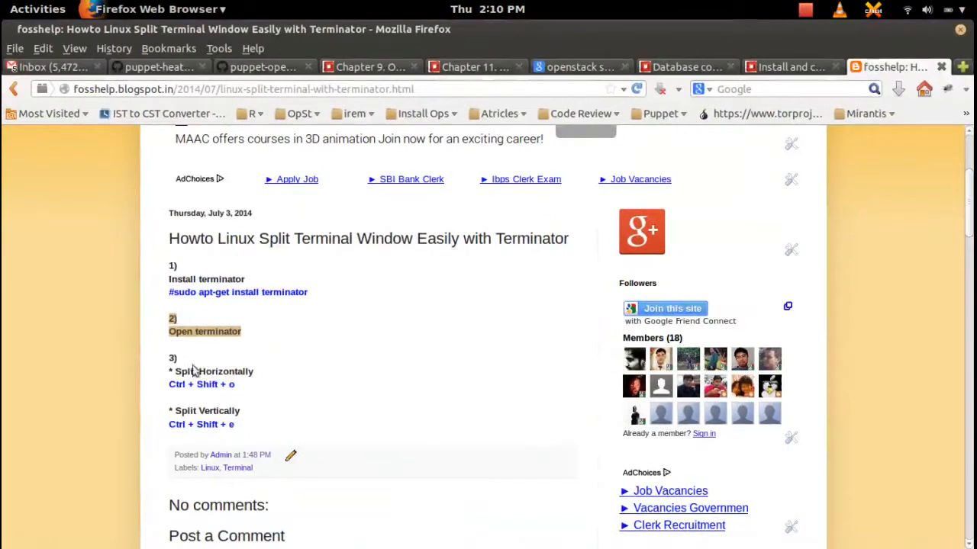
{"action": "double_click", "coordinate": [213, 372]}
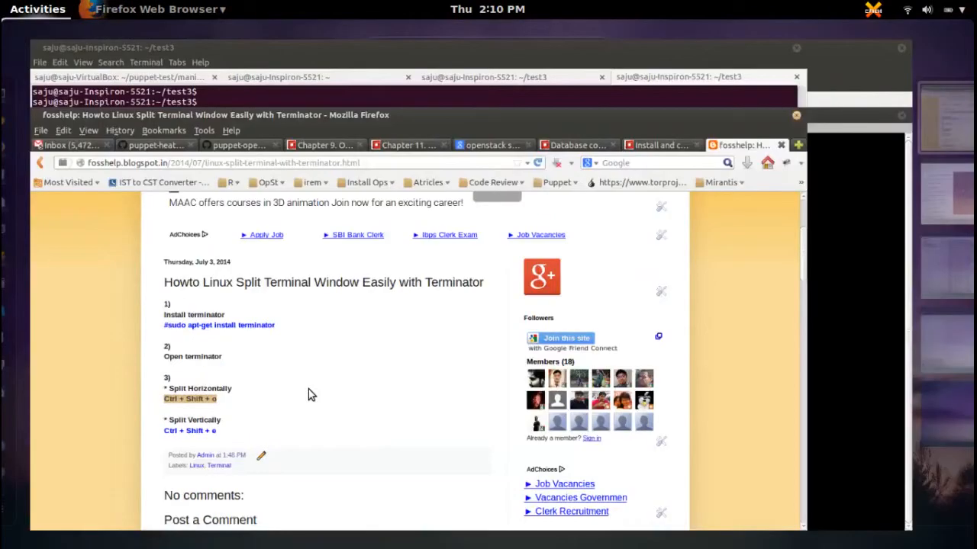
{"action": "left_click", "coordinate": [37, 10]}
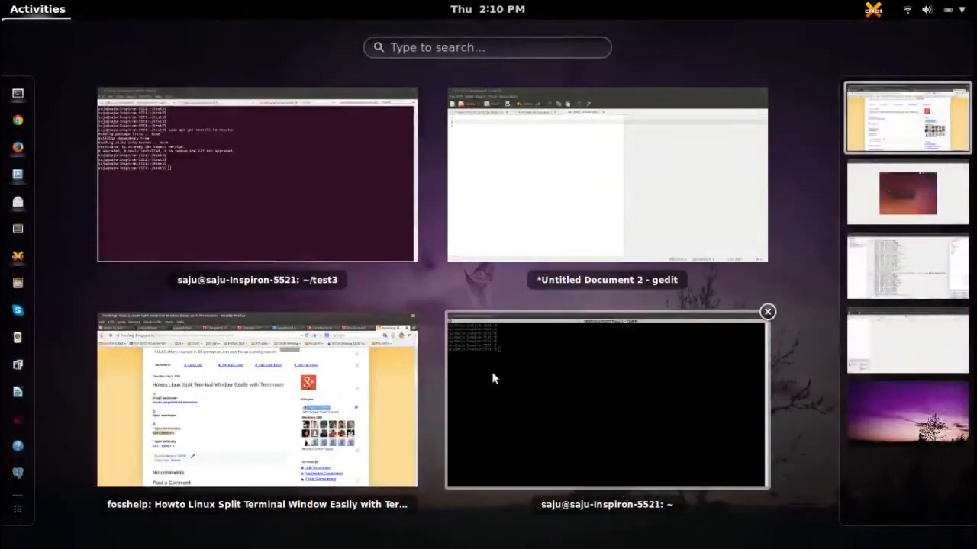
{"action": "left_click", "coordinate": [605, 400]}
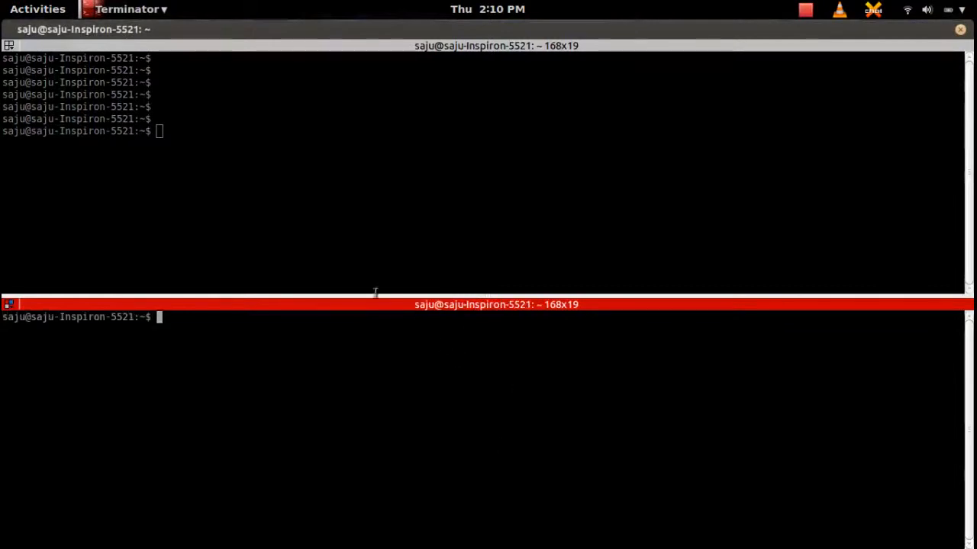
Step: Return to the Terminator window split into a top pane and two bottom panes
{"action": "left_click", "coordinate": [37, 9]}
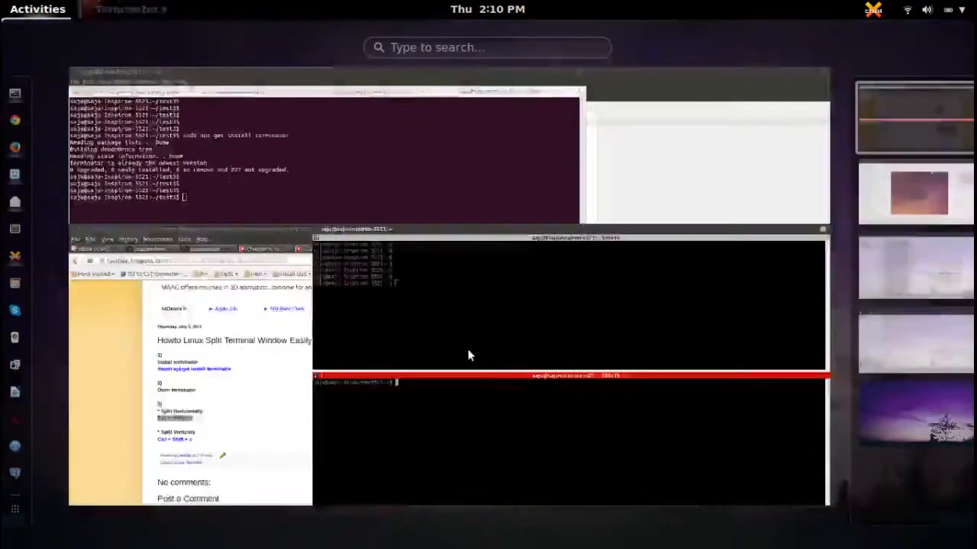
{"action": "left_click", "coordinate": [229, 343]}
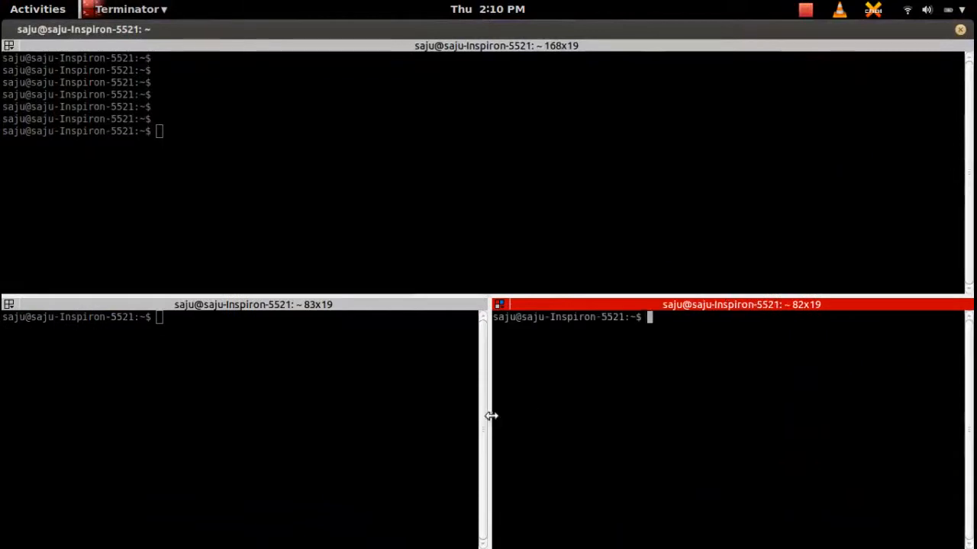
Step: Drag the dividers so the top pane is 168x17 and the bottom panes 74x21 and 90x21
{"action": "left_click_drag", "start_coordinate": [491, 415], "coordinate": [113, 428]}
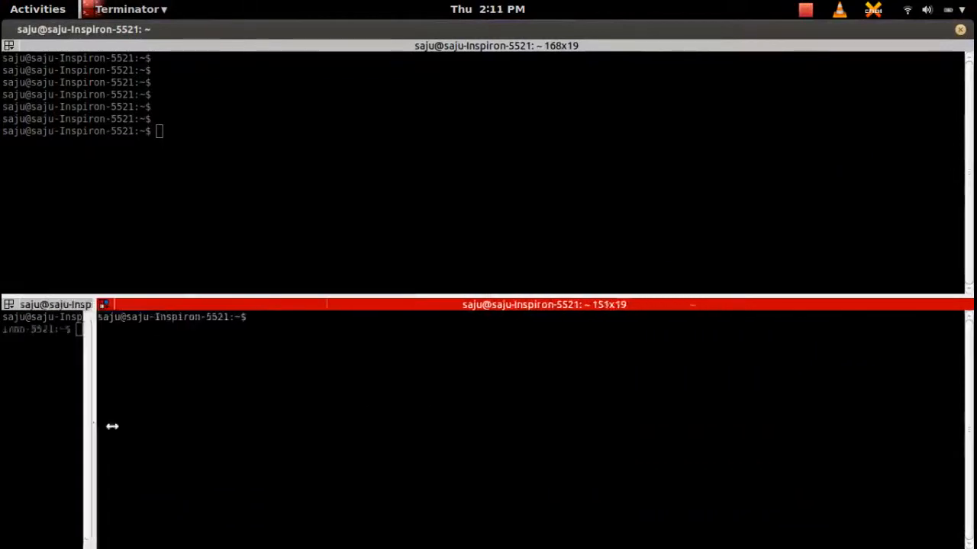
{"action": "left_click_drag", "start_coordinate": [95, 426], "coordinate": [522, 450]}
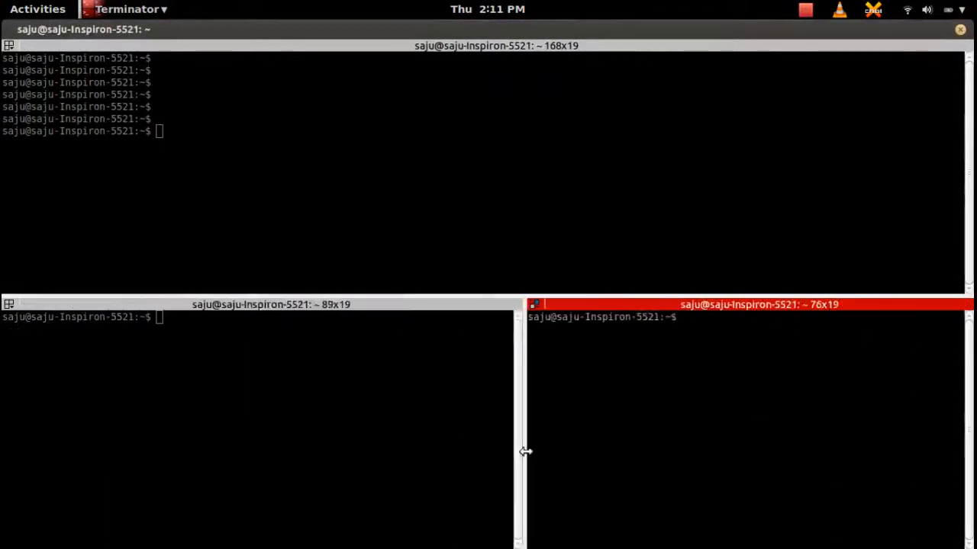
{"action": "left_click_drag", "start_coordinate": [489, 297], "coordinate": [463, 156]}
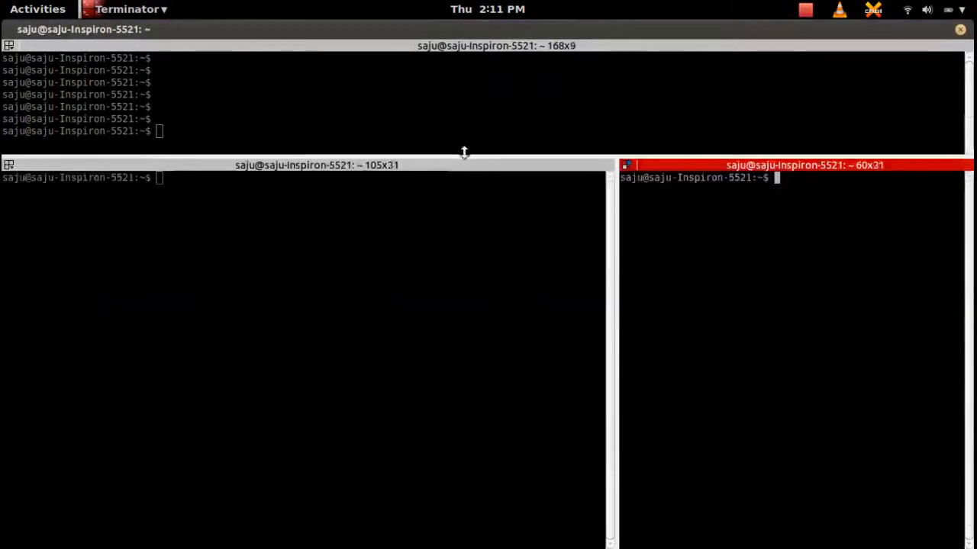
{"action": "left_click_drag", "start_coordinate": [464, 156], "coordinate": [448, 274]}
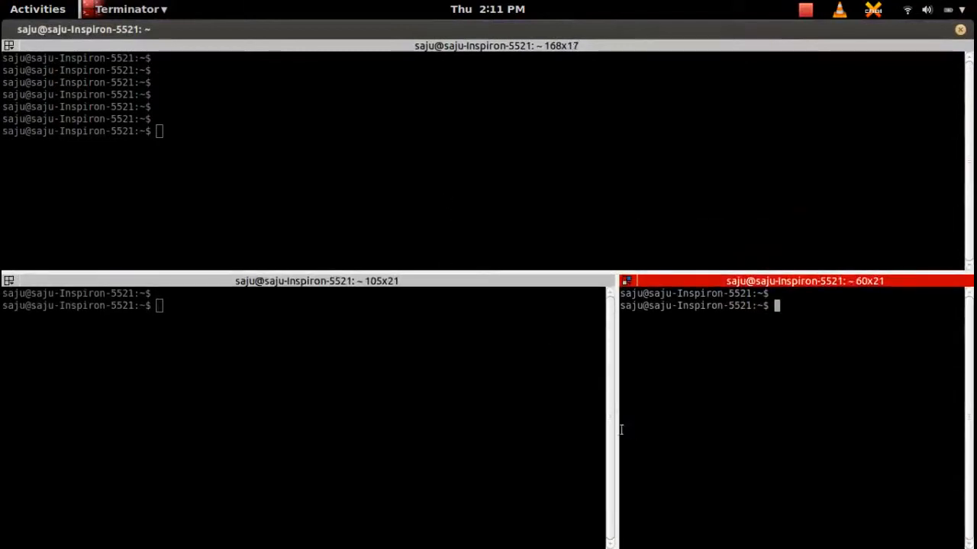
{"action": "left_click_drag", "start_coordinate": [617, 374], "coordinate": [441, 374]}
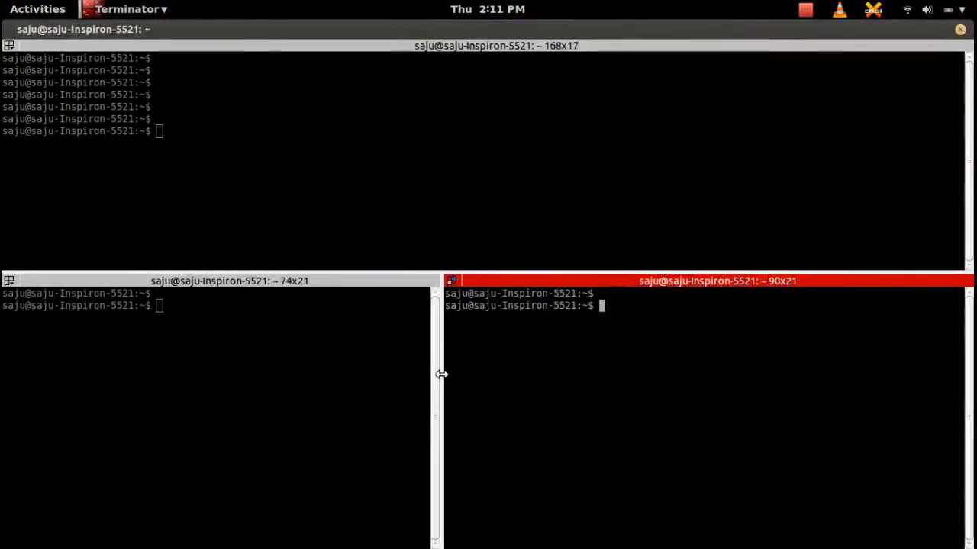
Step: Explore the bottom-right terminal's grouping menu, trying Broadcast options and inserting the padded terminal number
{"action": "left_click", "coordinate": [451, 281]}
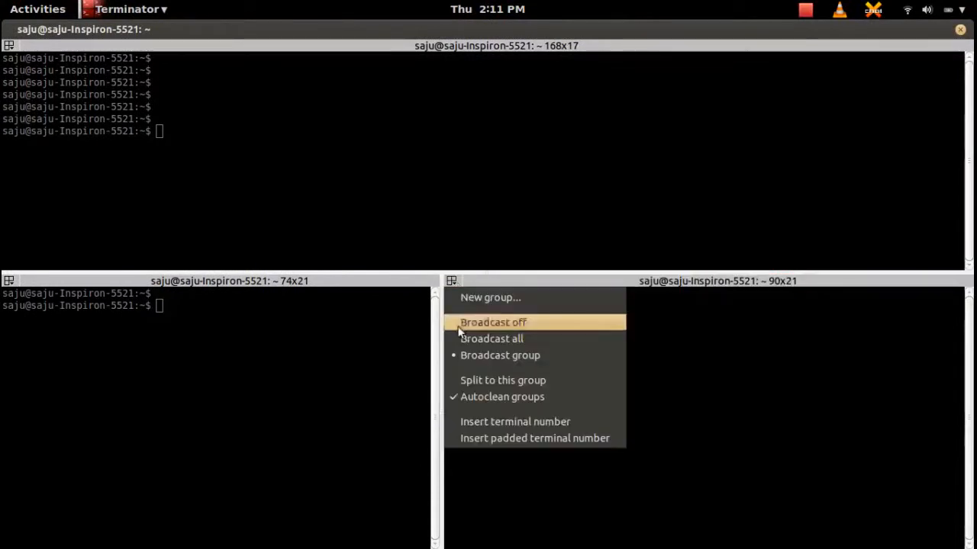
{"action": "left_click", "coordinate": [514, 422]}
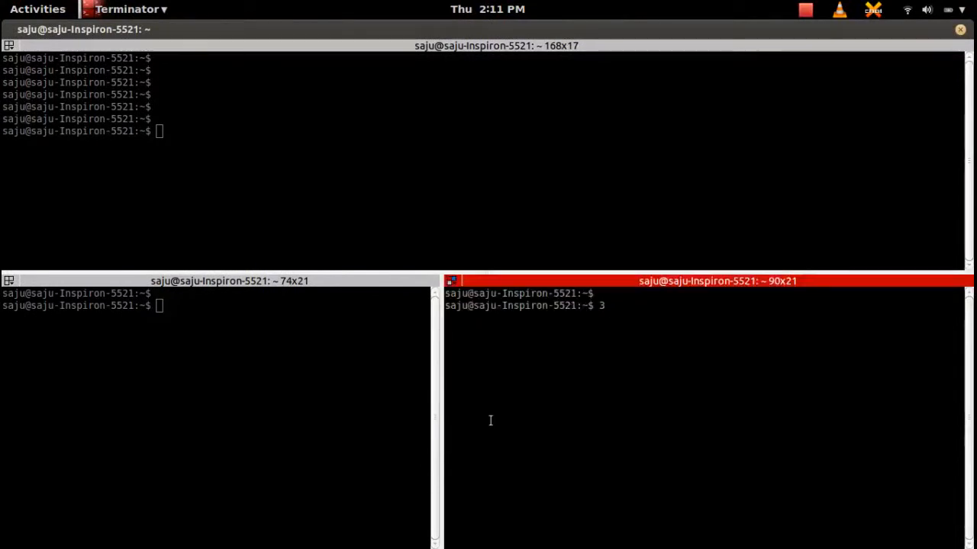
{"action": "left_click", "coordinate": [452, 280]}
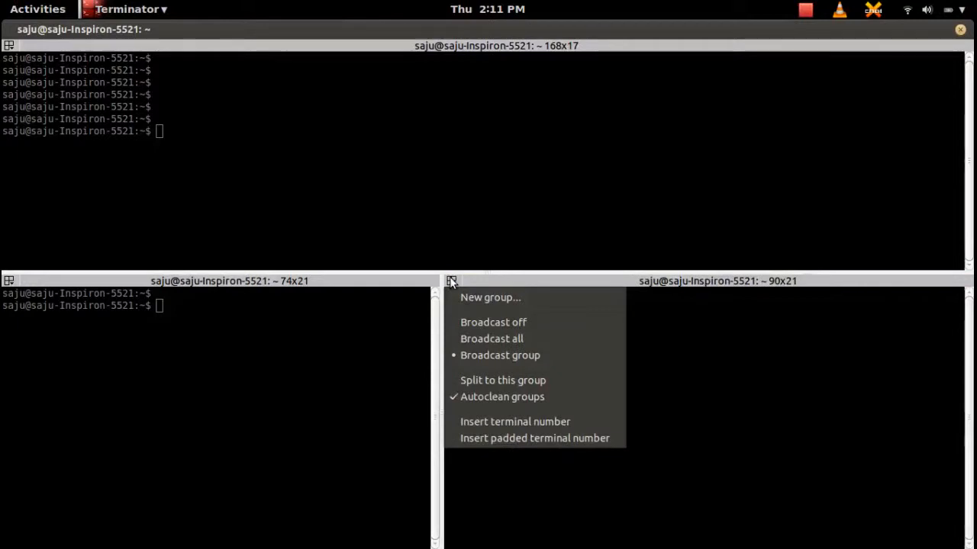
{"action": "mouse_move", "coordinate": [501, 355]}
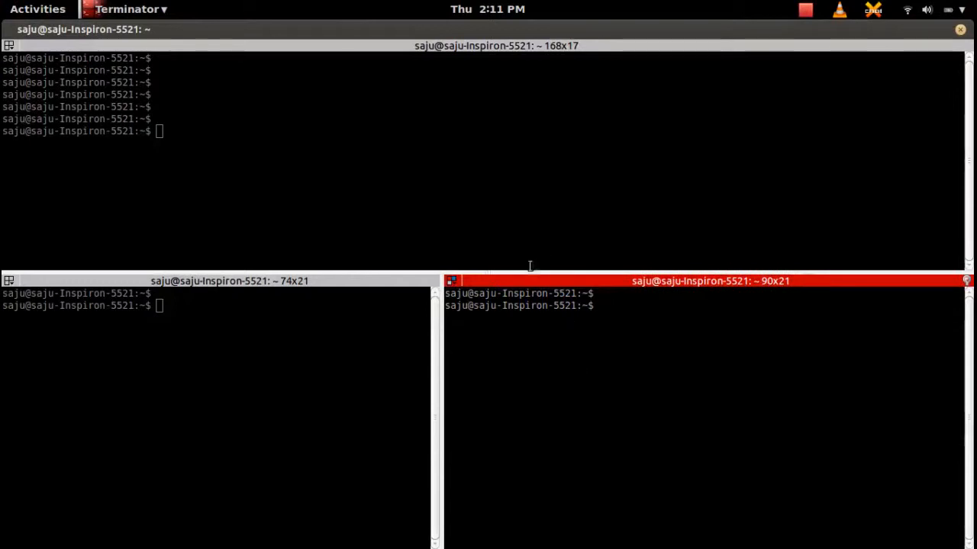
{"action": "left_click", "coordinate": [450, 280]}
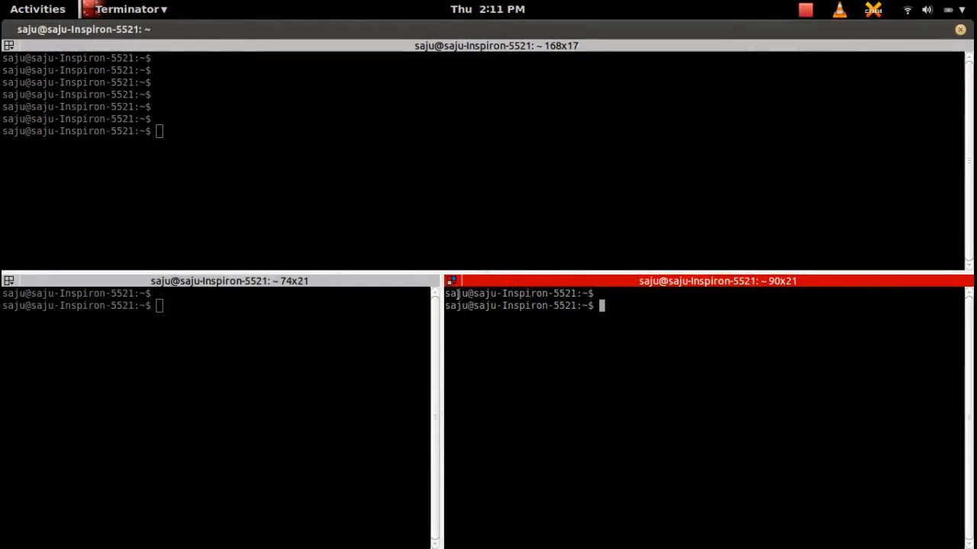
{"action": "left_click", "coordinate": [452, 280]}
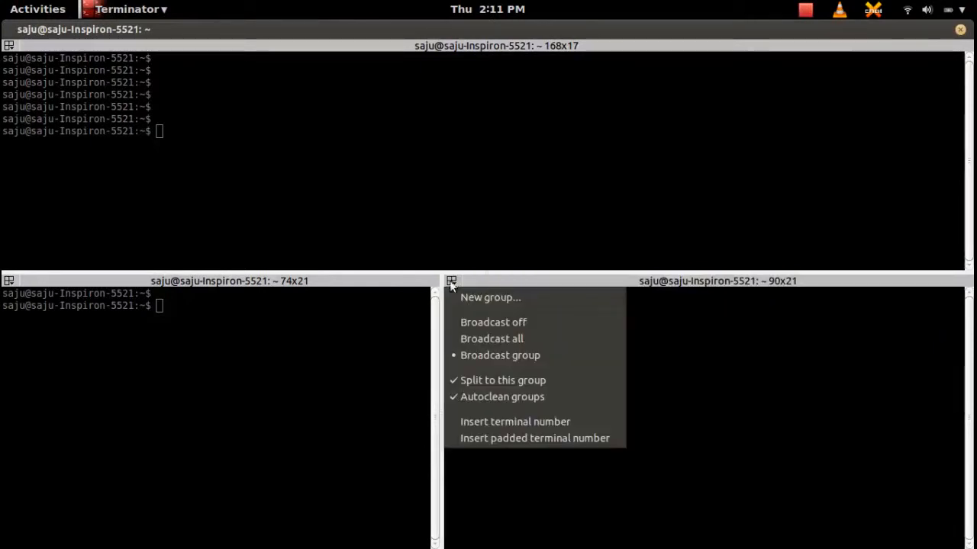
{"action": "mouse_move", "coordinate": [502, 380]}
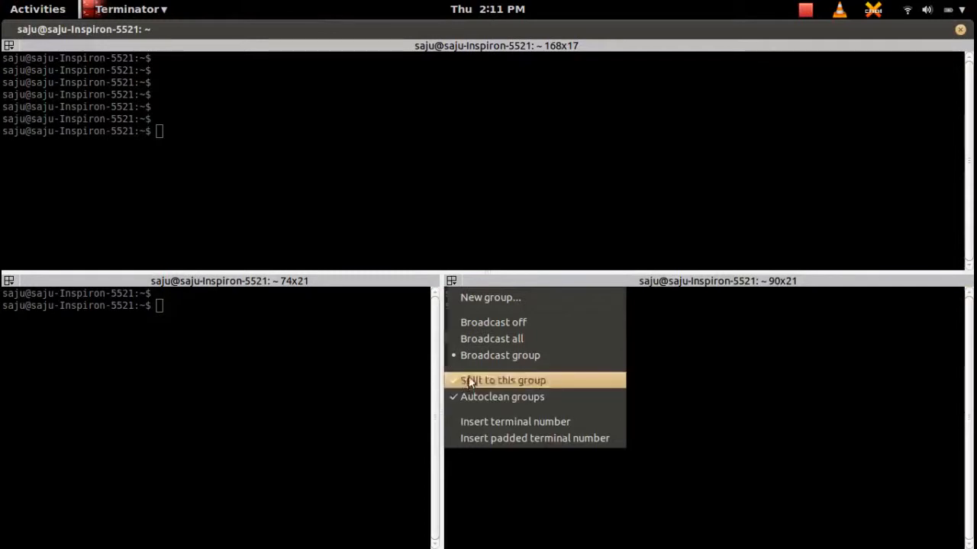
{"action": "mouse_move", "coordinate": [455, 290]}
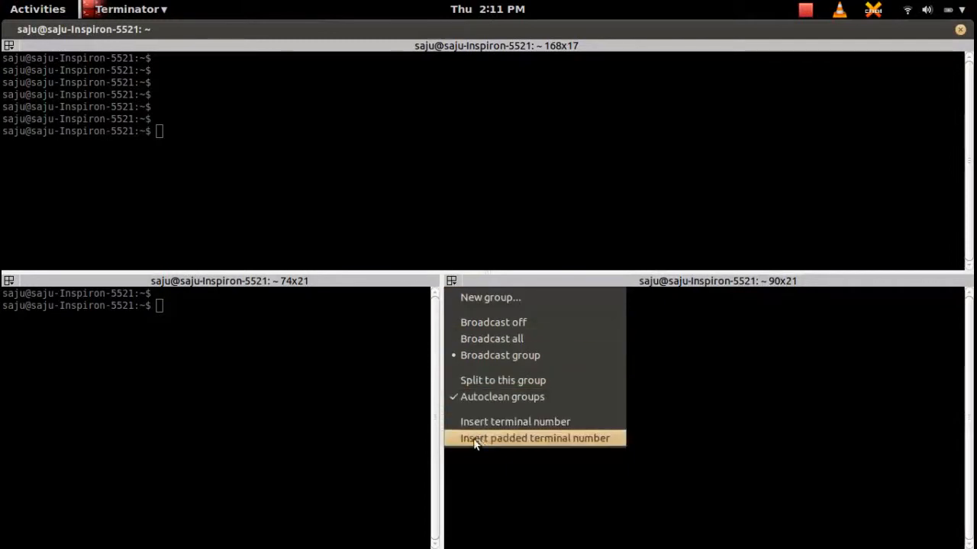
{"action": "left_click", "coordinate": [534, 438]}
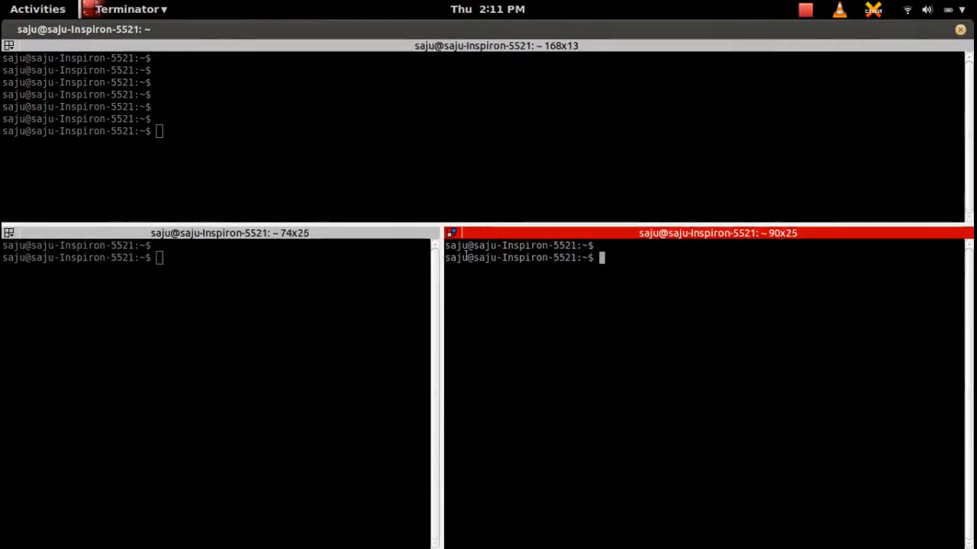
Step: Widen the bottom-left pane and toggle Split to this group for the bottom-right terminal
{"action": "left_click_drag", "start_coordinate": [438, 382], "coordinate": [474, 381]}
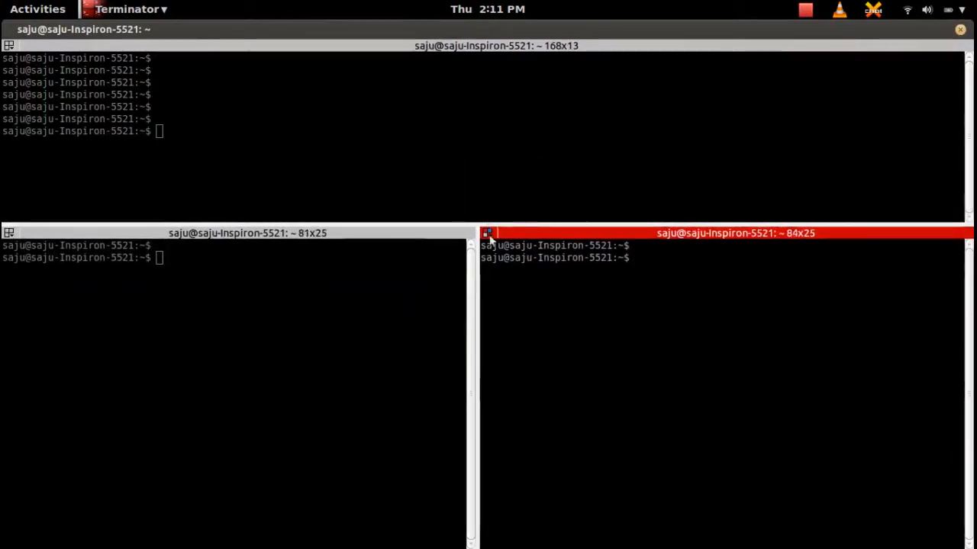
{"action": "left_click", "coordinate": [488, 232]}
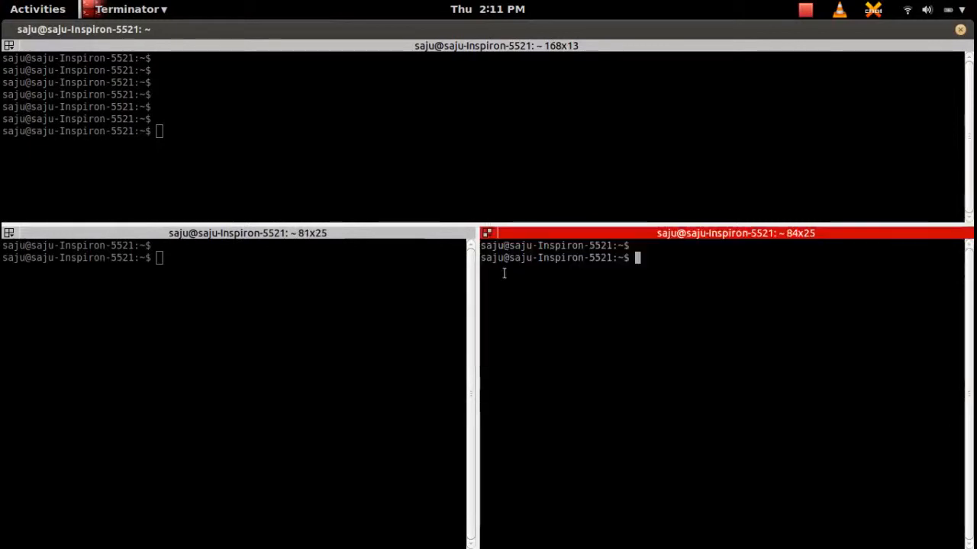
{"action": "left_click", "coordinate": [489, 232]}
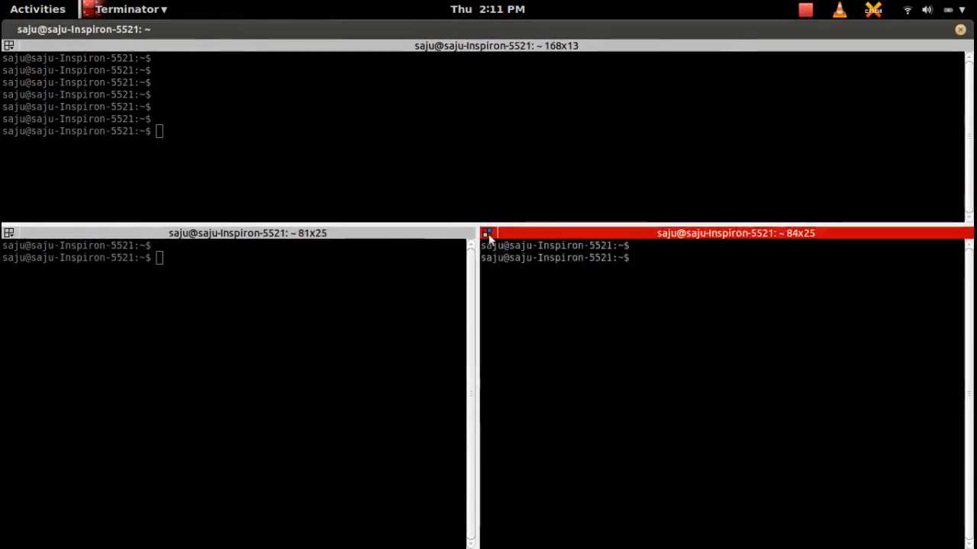
{"action": "left_click", "coordinate": [487, 232]}
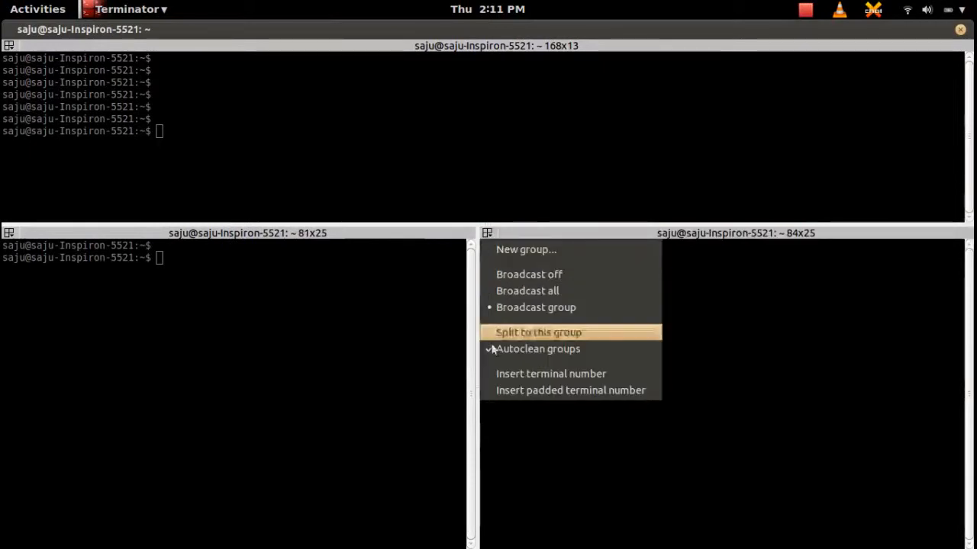
{"action": "left_click", "coordinate": [537, 333]}
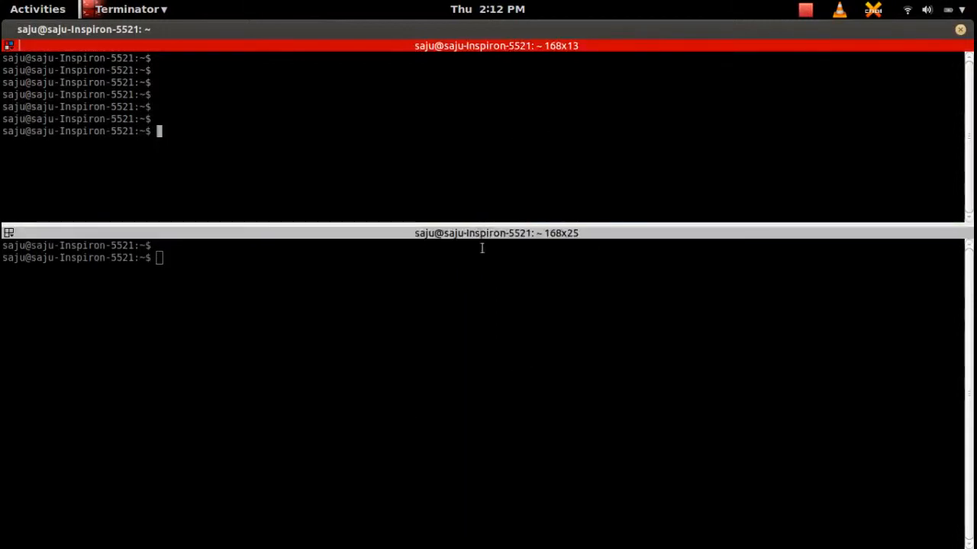
Step: With two stacked panes left, drag the horizontal divider down to even their heights
{"action": "left_click_drag", "start_coordinate": [482, 229], "coordinate": [482, 293]}
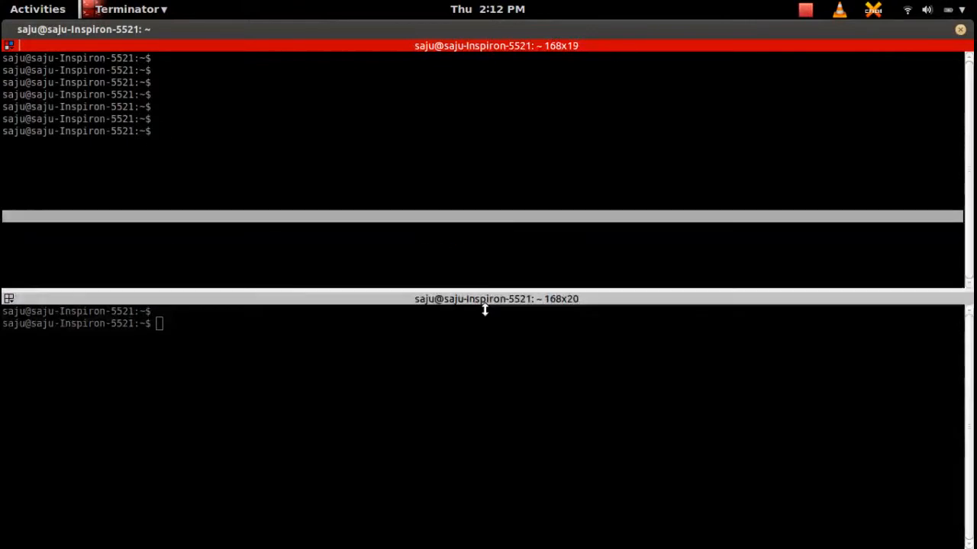
{"action": "left_click_drag", "start_coordinate": [486, 217], "coordinate": [485, 342]}
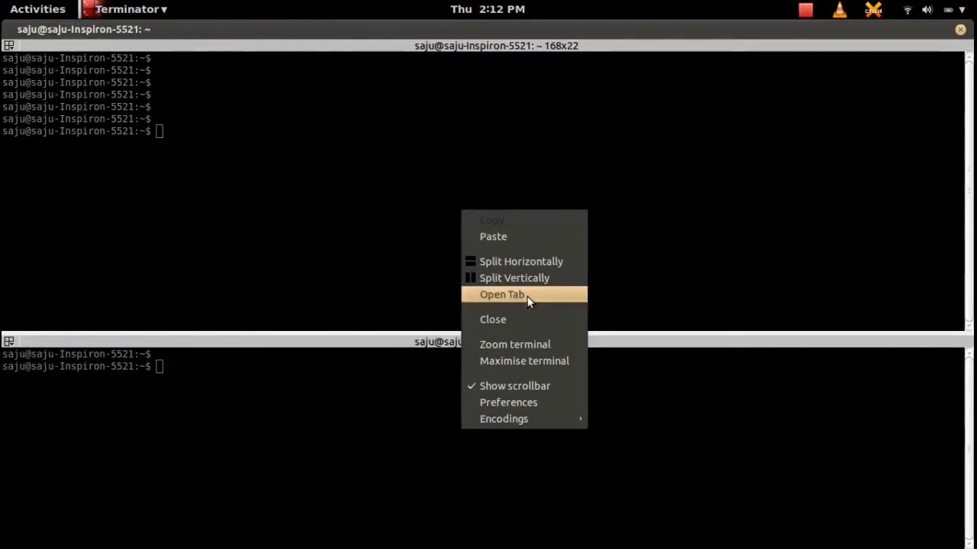
{"action": "mouse_move", "coordinate": [512, 278]}
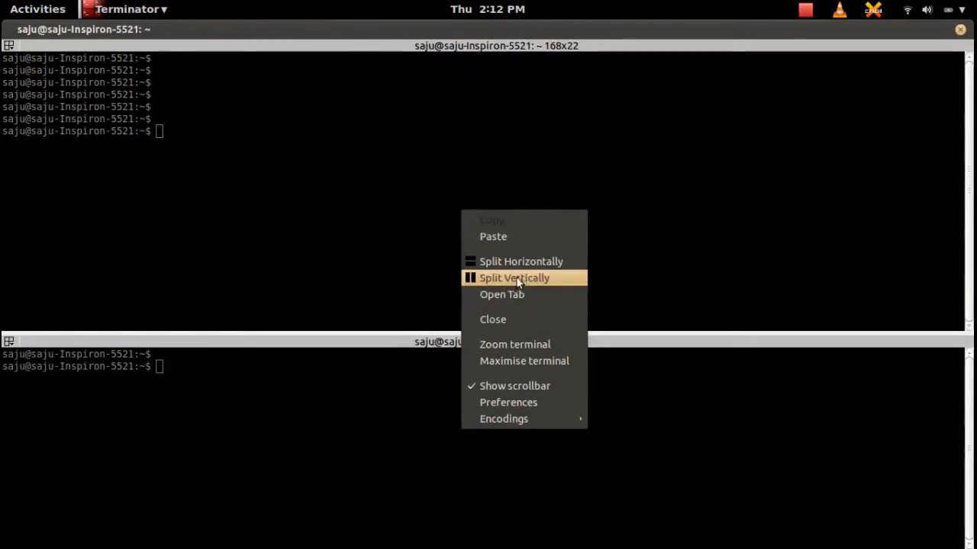
Step: Split the bottom pane vertically, the top pane horizontally, and the new middle pane vertically into five terminals
{"action": "left_click", "coordinate": [515, 277]}
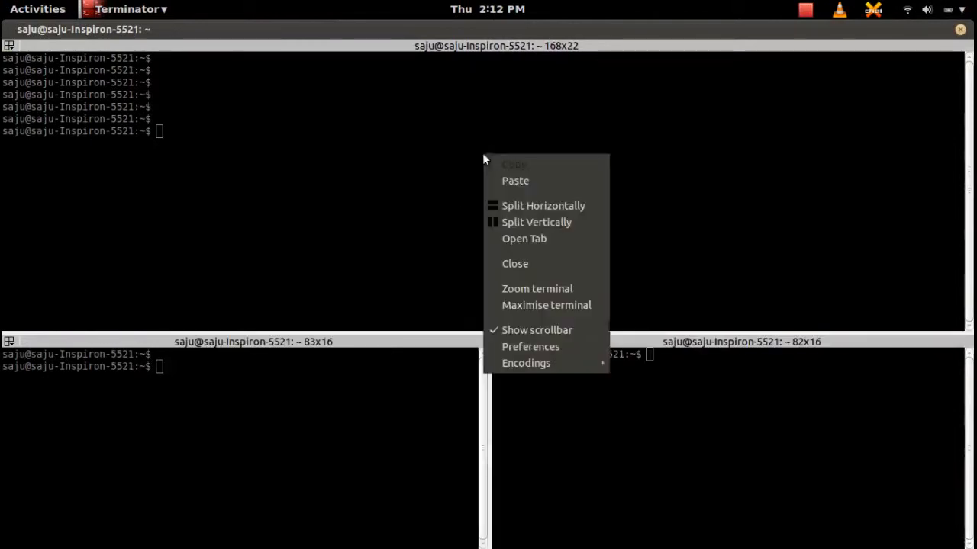
{"action": "mouse_move", "coordinate": [531, 204]}
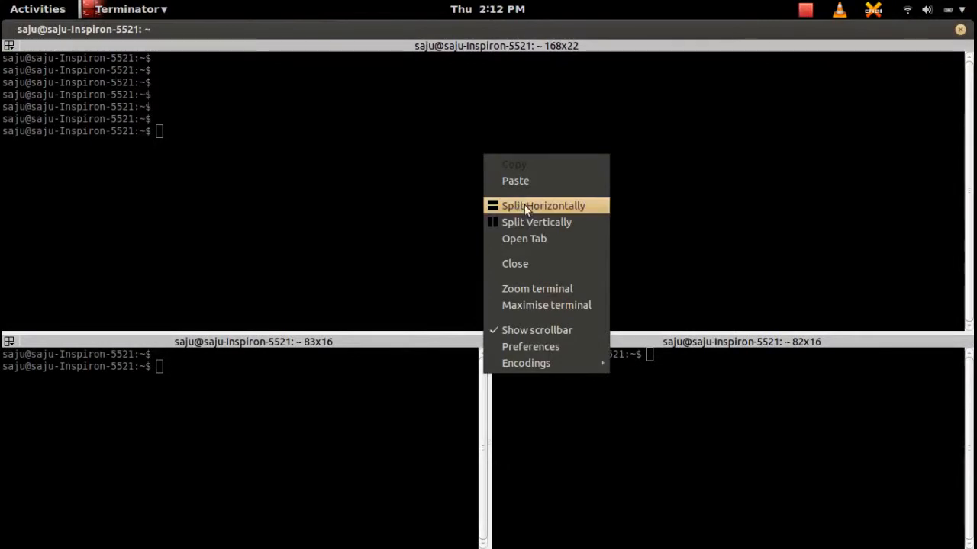
{"action": "left_click", "coordinate": [543, 205]}
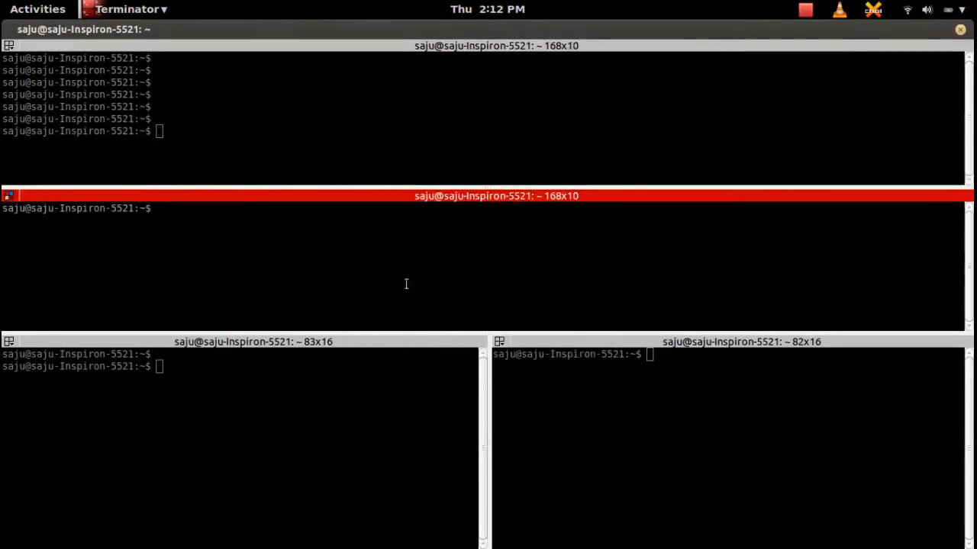
{"action": "right_click", "coordinate": [406, 284]}
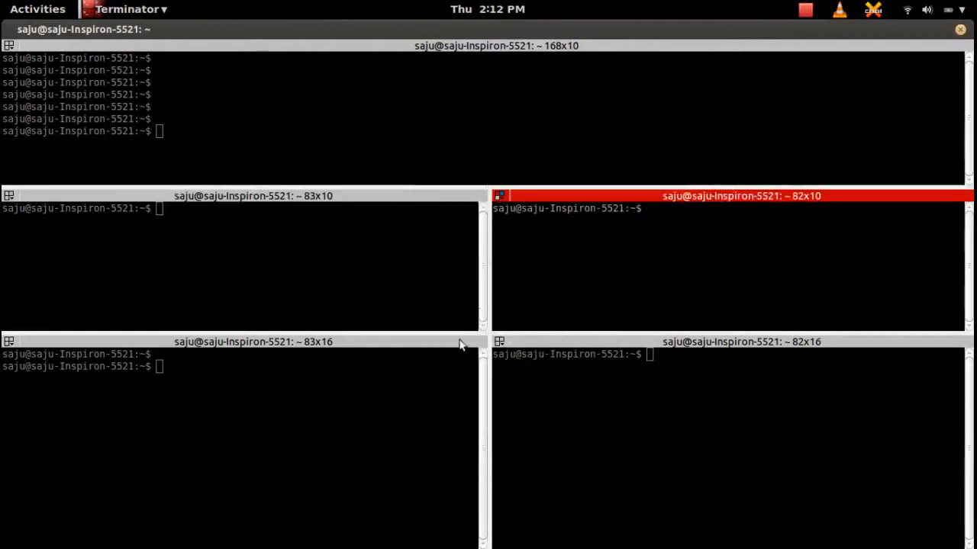
{"action": "right_click", "coordinate": [382, 287]}
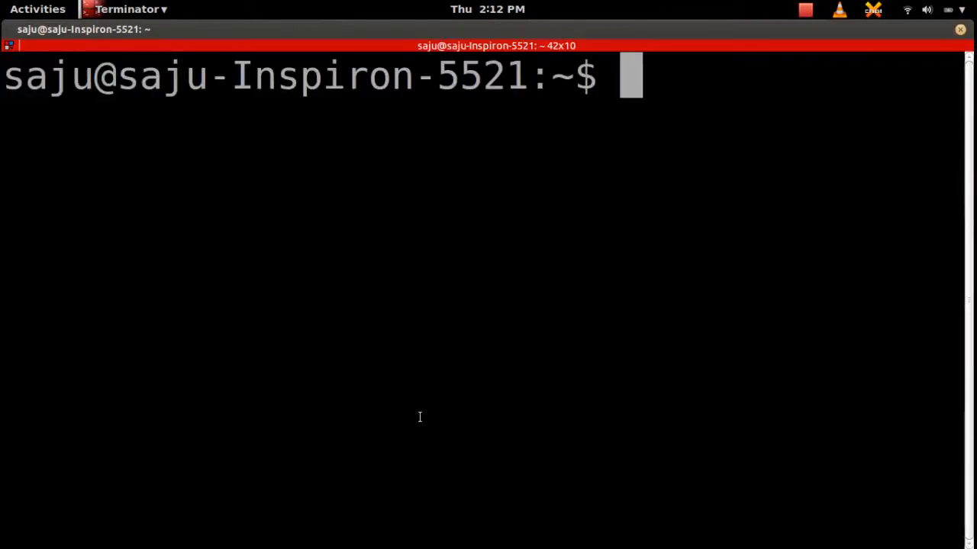
{"action": "right_click", "coordinate": [405, 272]}
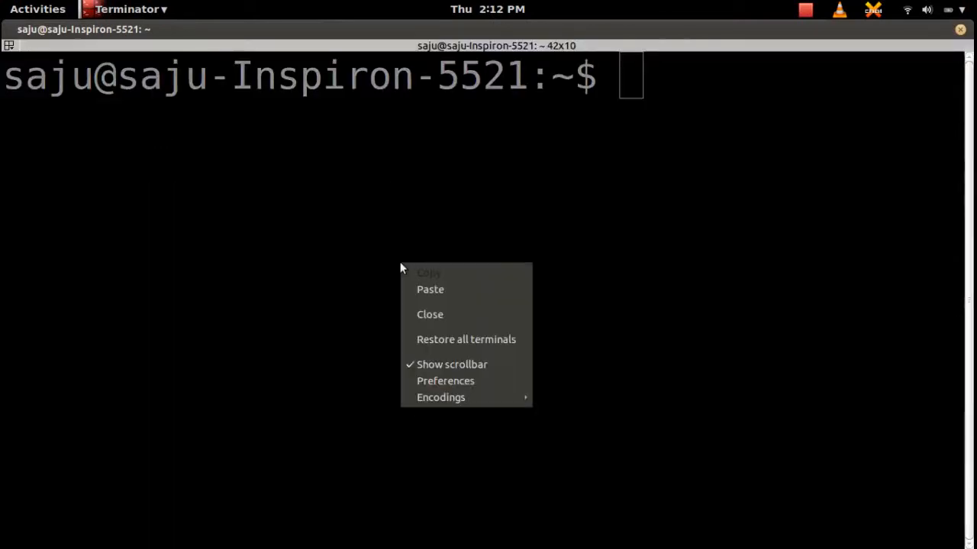
{"action": "mouse_move", "coordinate": [412, 324]}
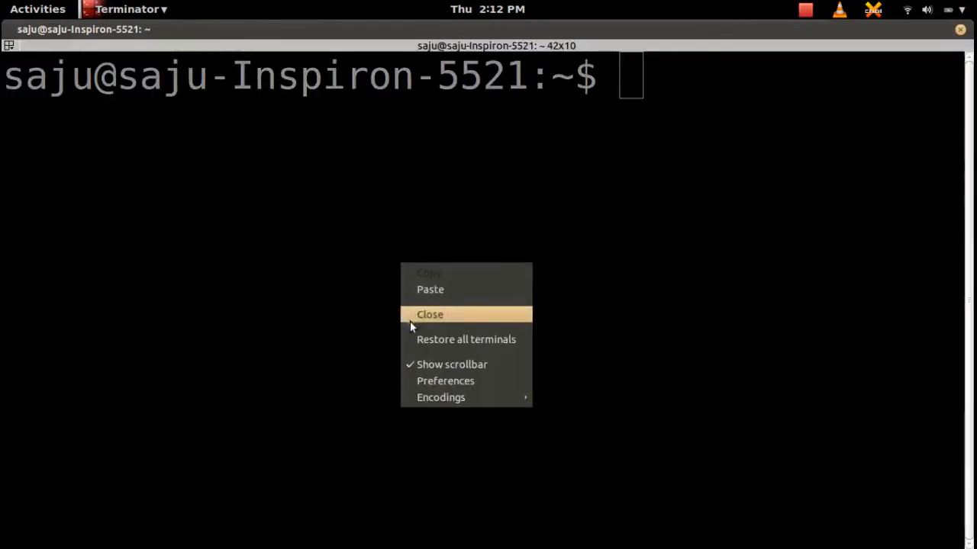
{"action": "mouse_move", "coordinate": [418, 339]}
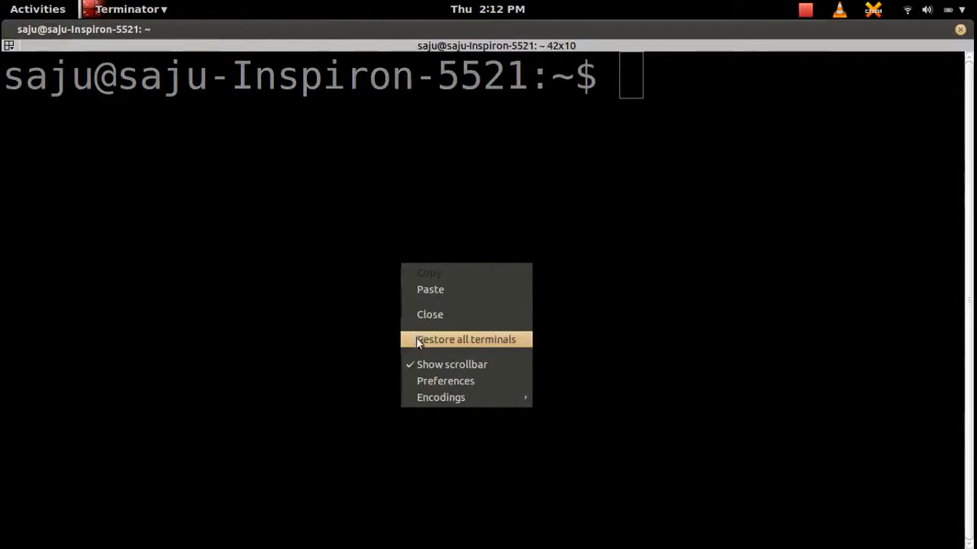
{"action": "left_click", "coordinate": [464, 339]}
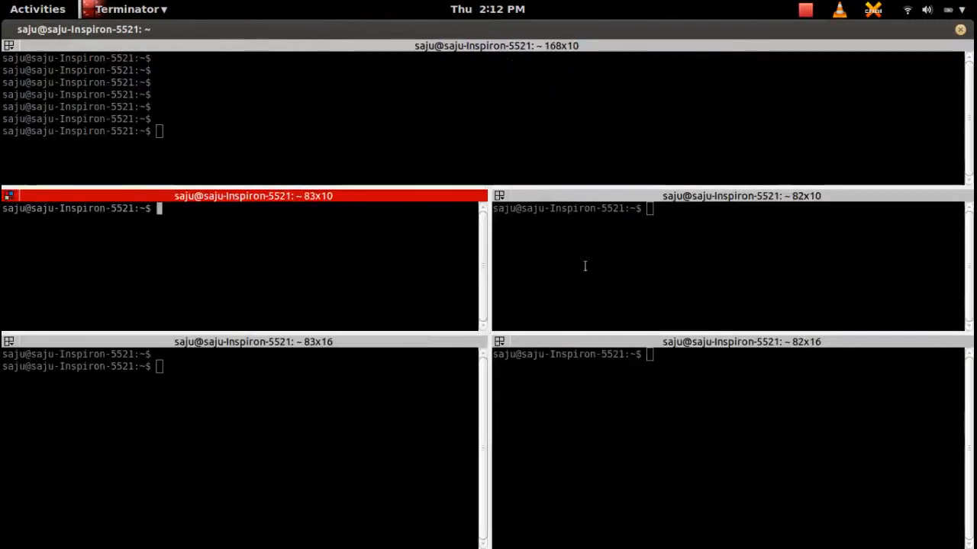
{"action": "right_click", "coordinate": [585, 266]}
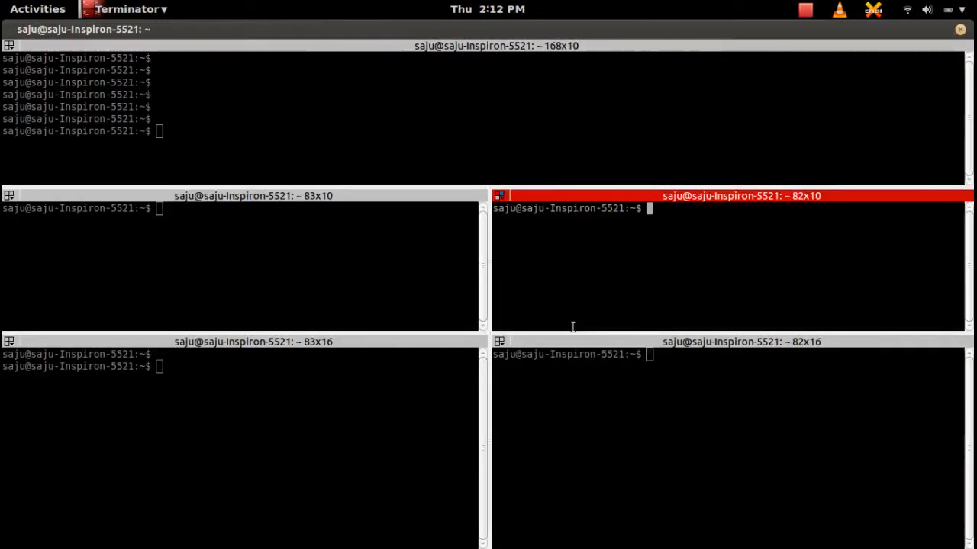
{"action": "right_click", "coordinate": [572, 328]}
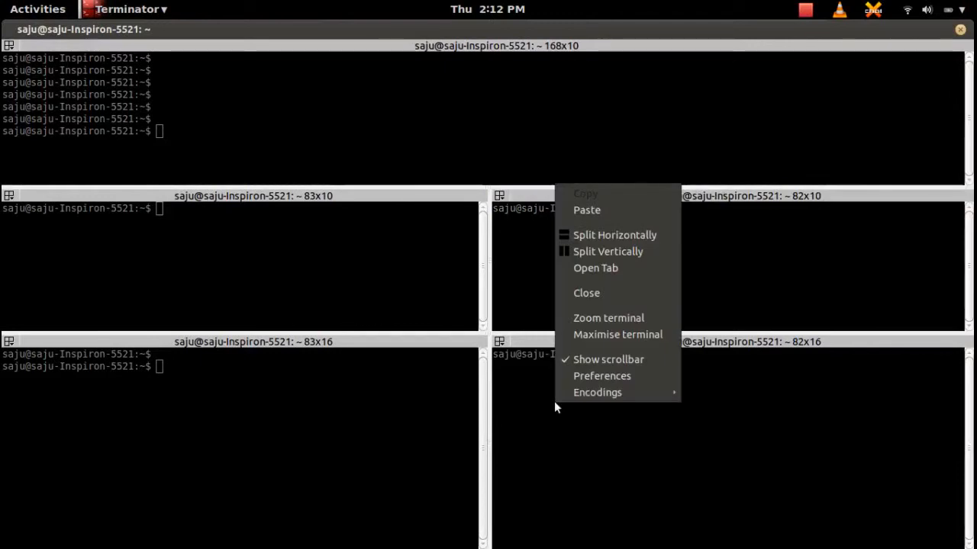
{"action": "mouse_move", "coordinate": [611, 319]}
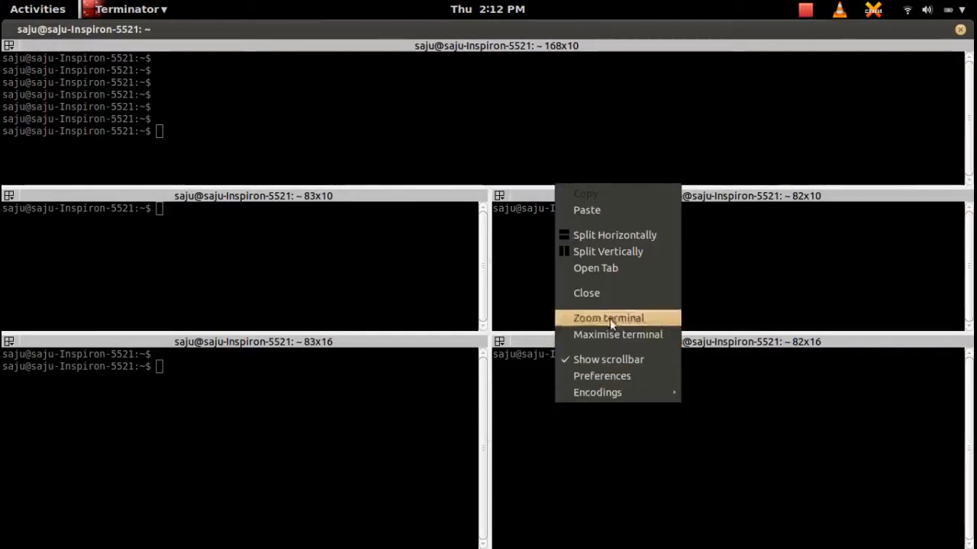
{"action": "mouse_move", "coordinate": [602, 376]}
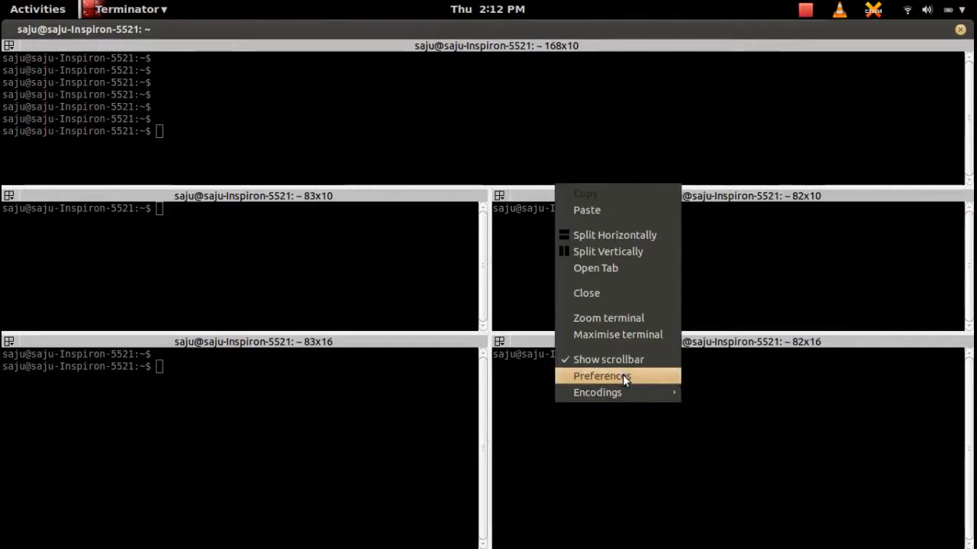
{"action": "mouse_move", "coordinate": [598, 392]}
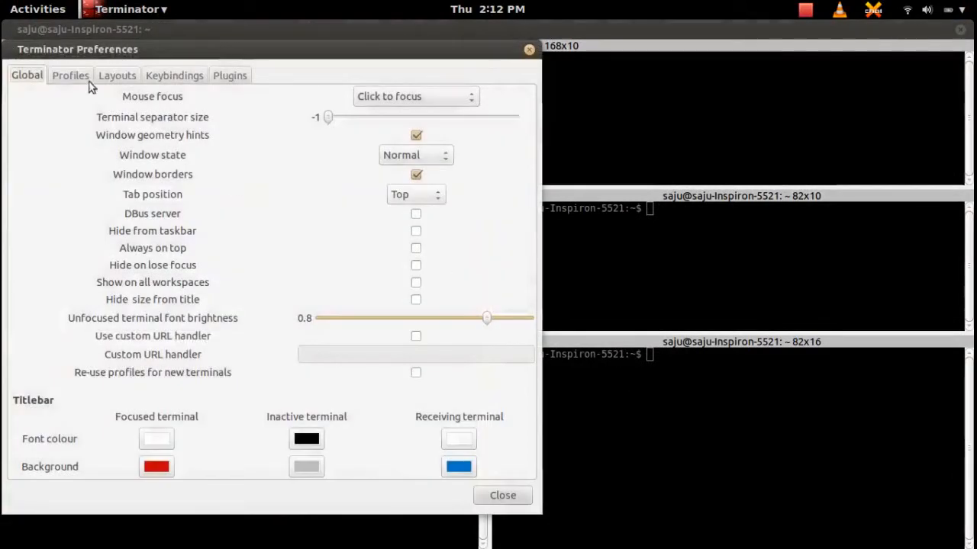
{"action": "mouse_move", "coordinate": [76, 82]}
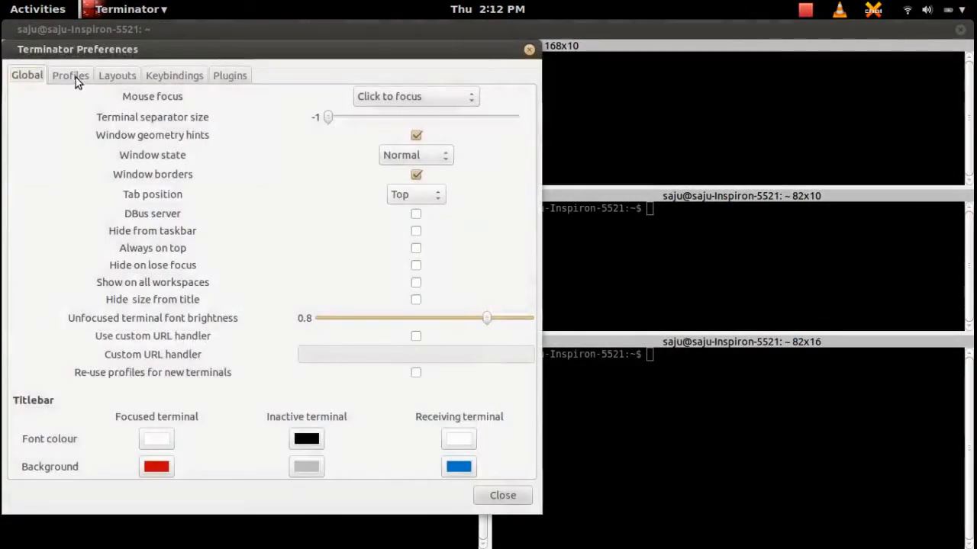
Step: View the Profiles and Layouts settings, then scroll through the Keybindings list
{"action": "left_click", "coordinate": [71, 75]}
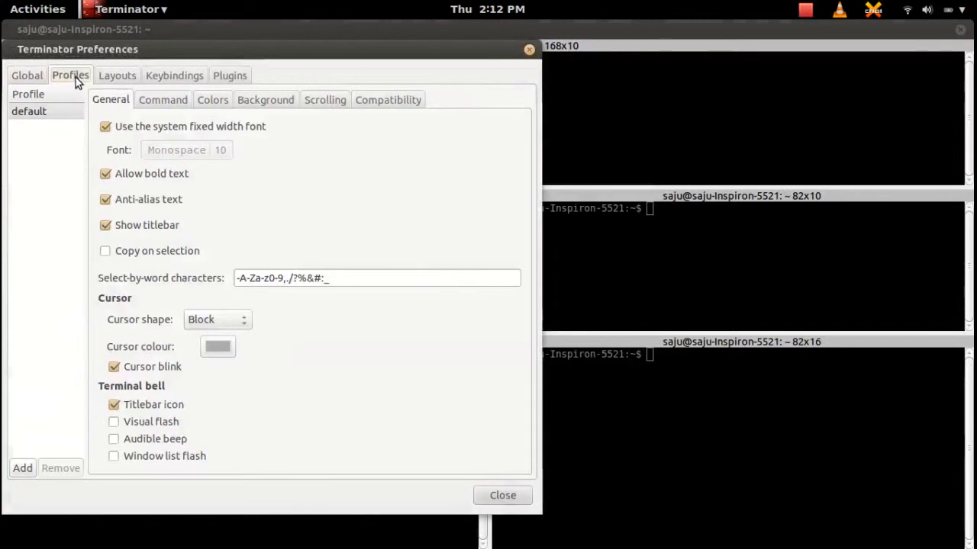
{"action": "left_click", "coordinate": [116, 75]}
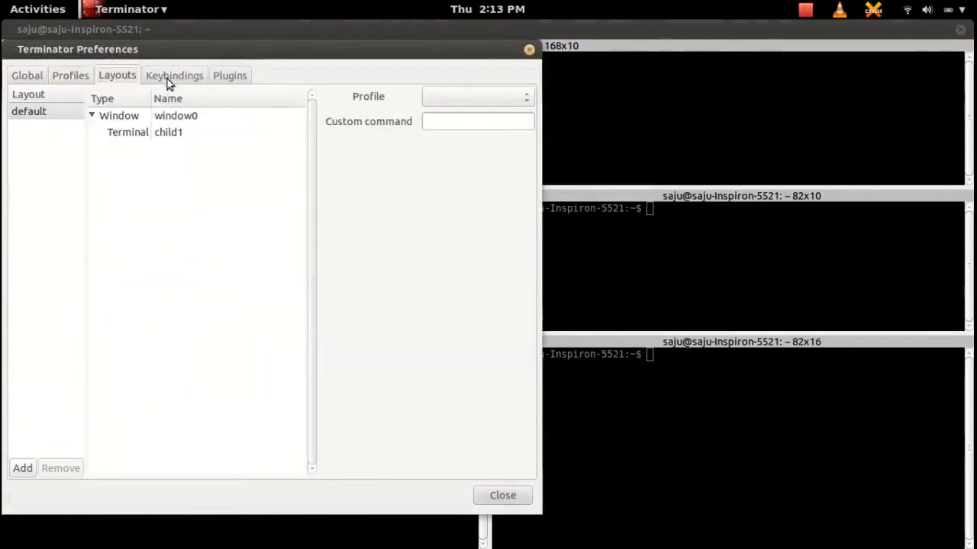
{"action": "left_click", "coordinate": [174, 75]}
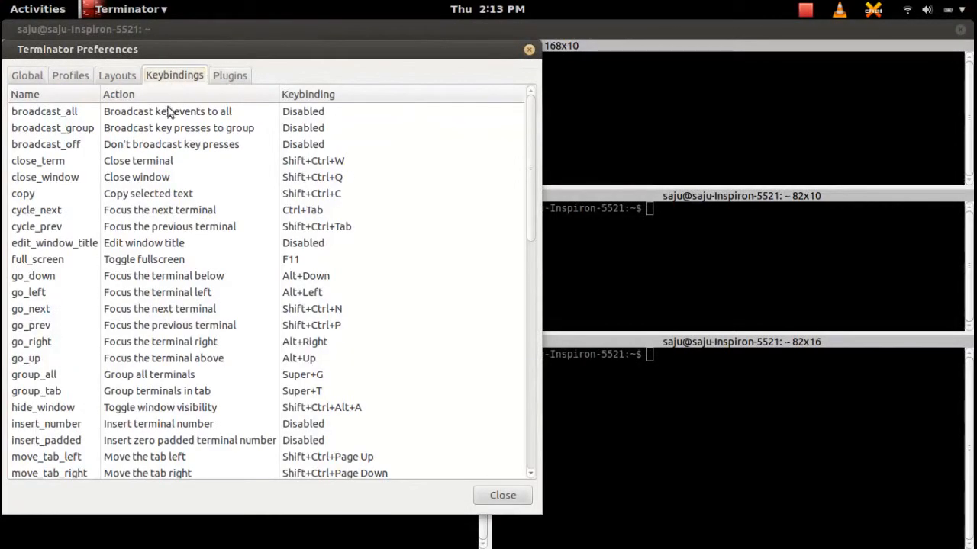
{"action": "mouse_move", "coordinate": [49, 149]}
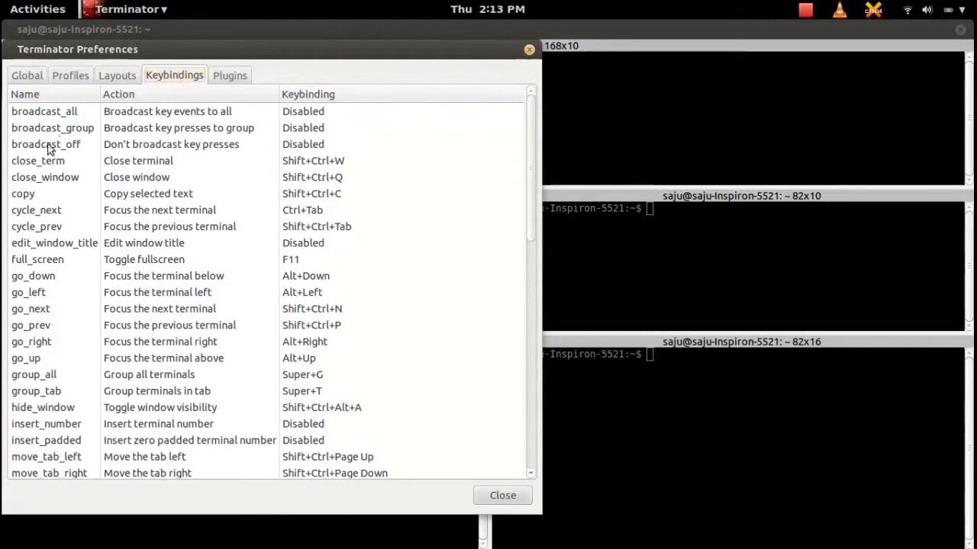
{"action": "mouse_move", "coordinate": [65, 257]}
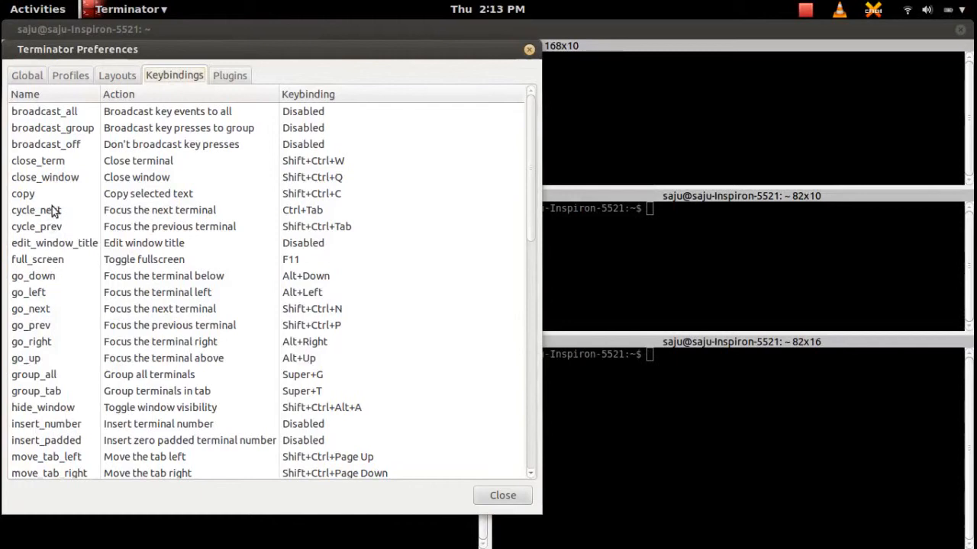
{"action": "scroll", "scroll_direction": "down", "scroll_amount": 3}
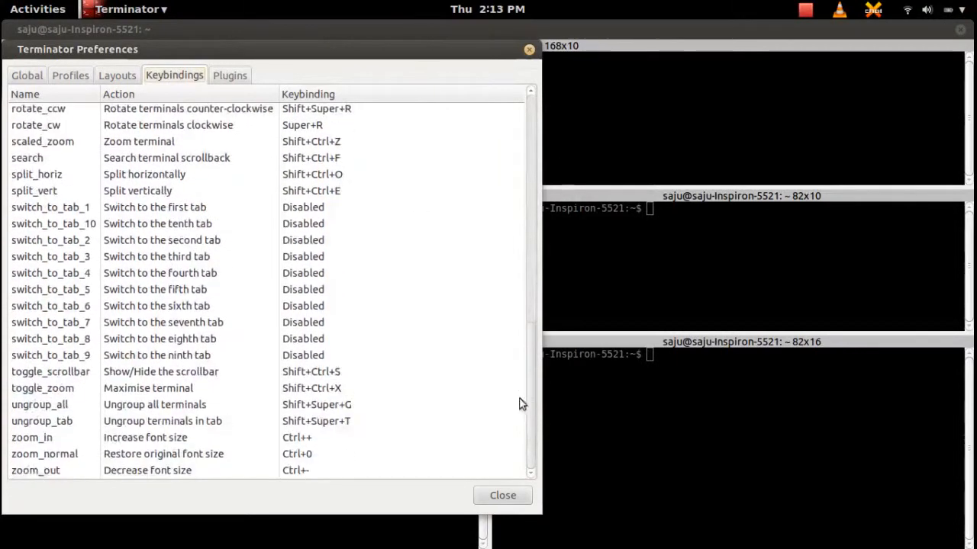
{"action": "scroll", "scroll_direction": "up", "scroll_amount": 3}
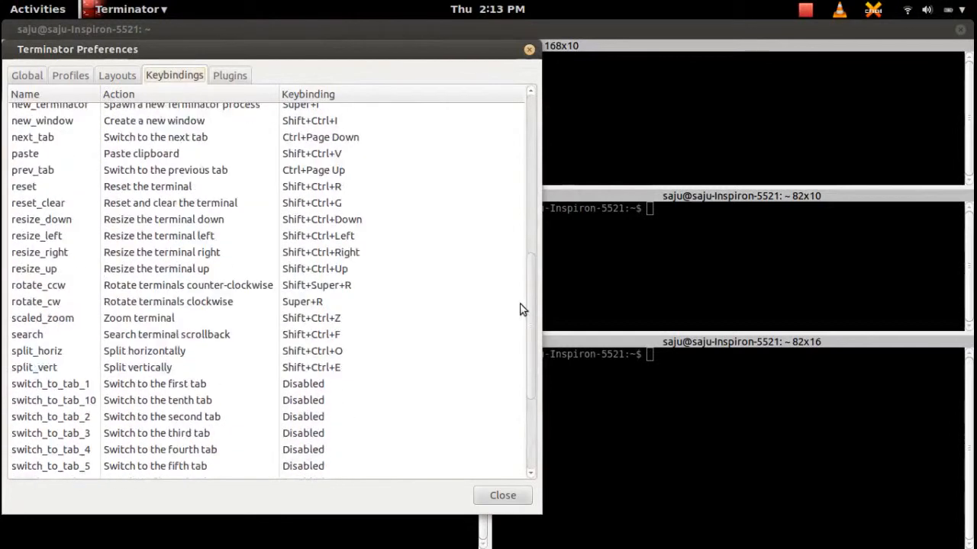
{"action": "scroll", "scroll_direction": "up", "scroll_amount": 3}
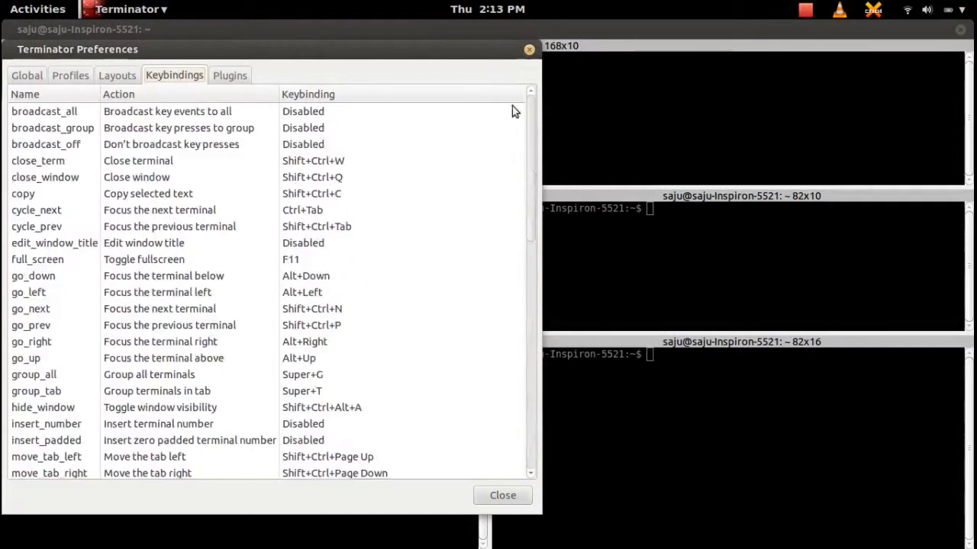
Step: View the Plugins, Global and Keybindings settings, then close the Preferences window
{"action": "left_click", "coordinate": [229, 75]}
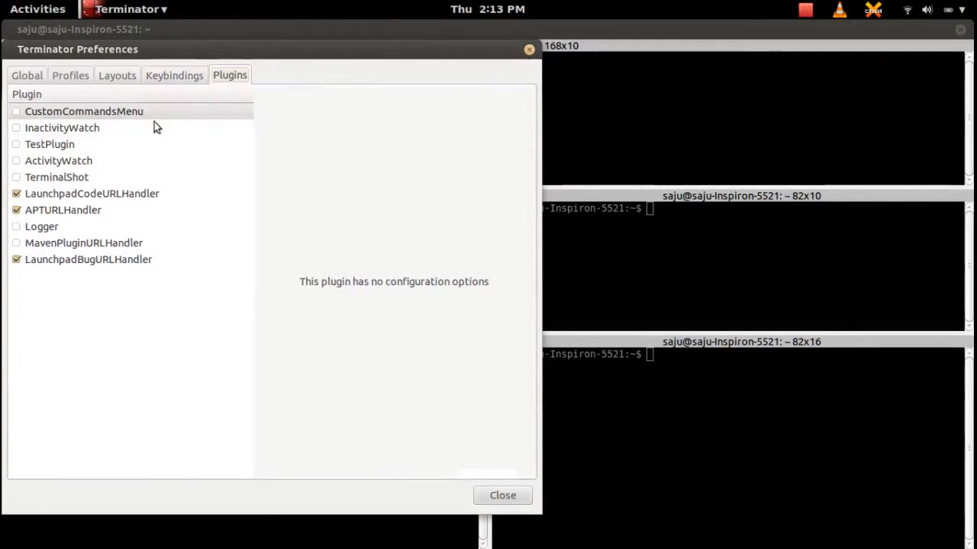
{"action": "mouse_move", "coordinate": [90, 235]}
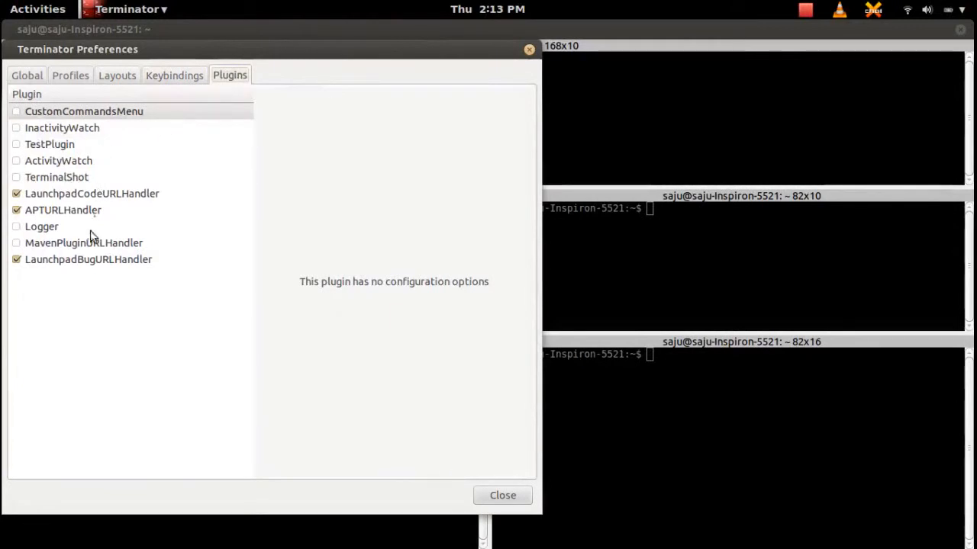
{"action": "left_click", "coordinate": [26, 75]}
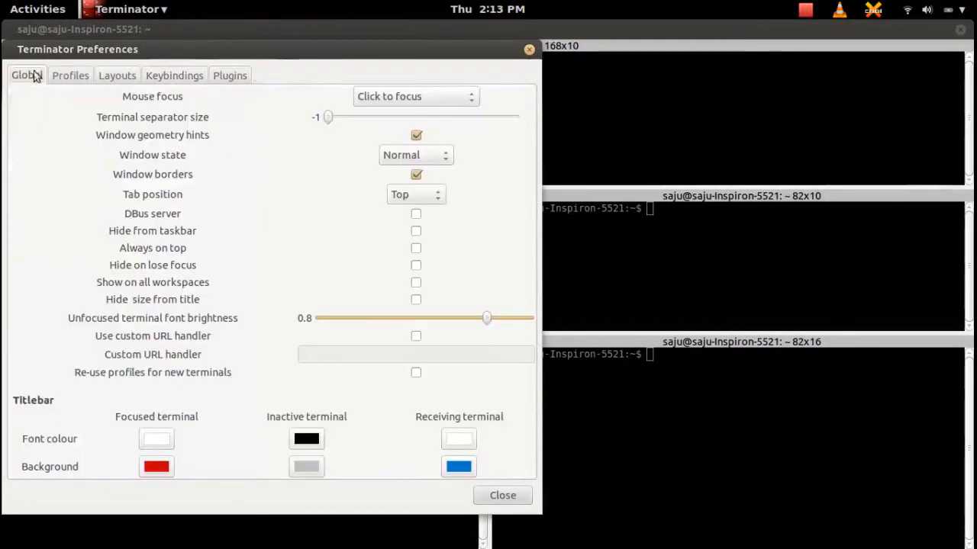
{"action": "mouse_move", "coordinate": [241, 86]}
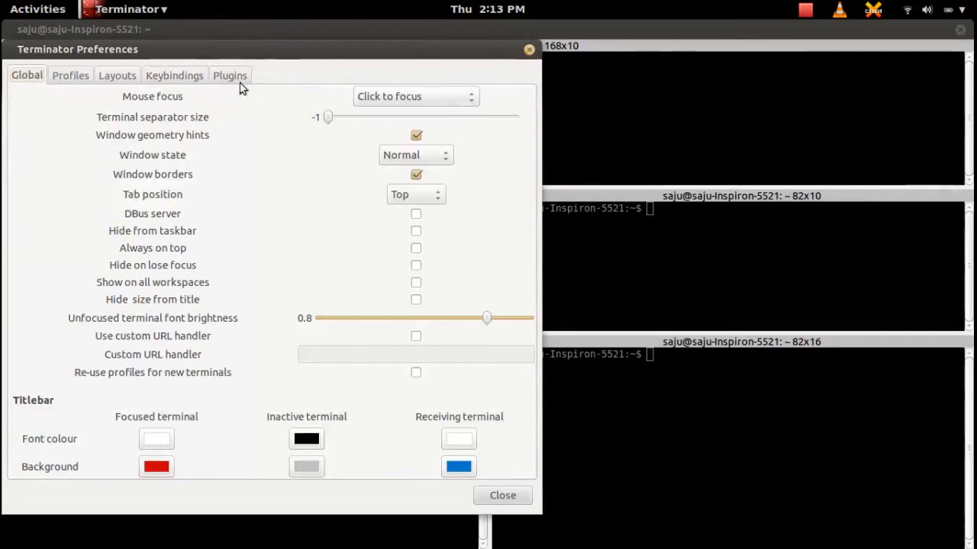
{"action": "left_click", "coordinate": [174, 75]}
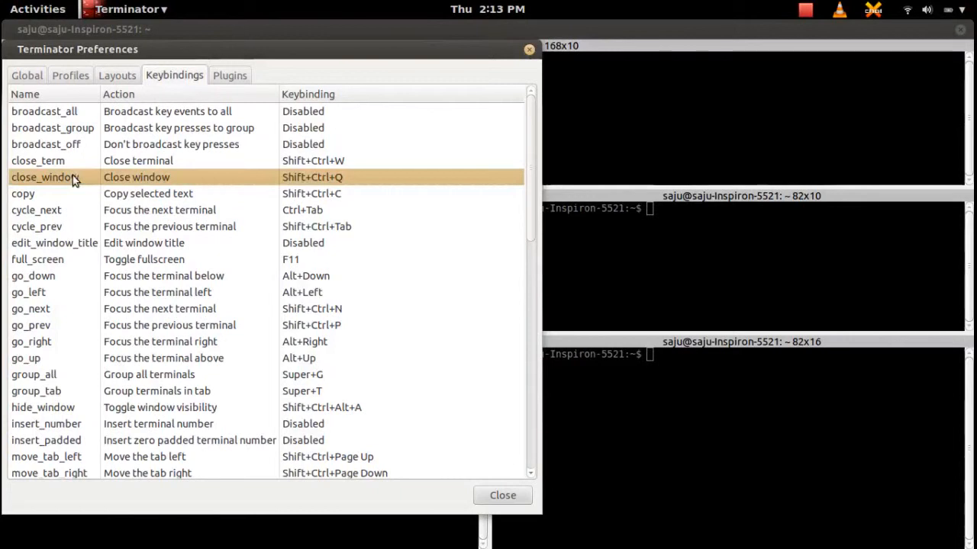
{"action": "mouse_move", "coordinate": [317, 183]}
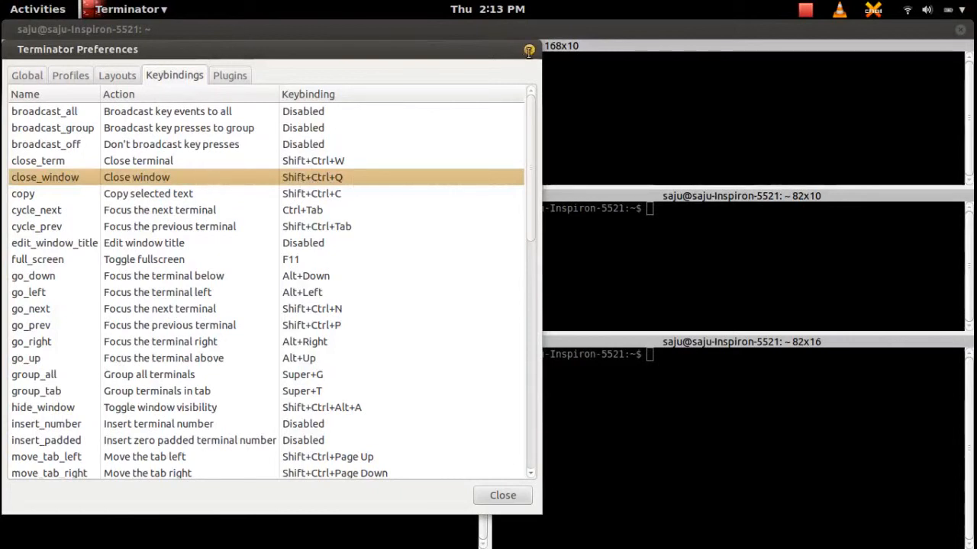
{"action": "left_click", "coordinate": [502, 495]}
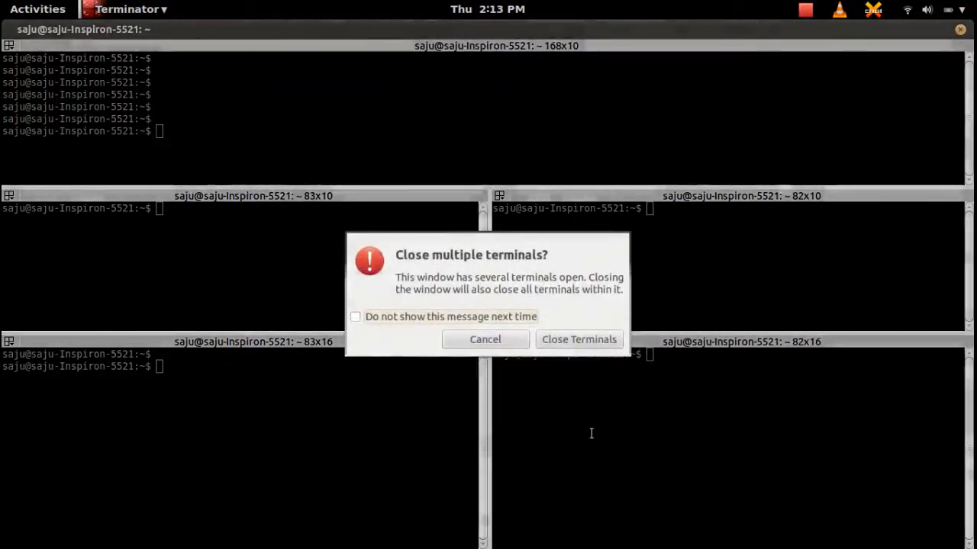
{"action": "mouse_move", "coordinate": [537, 324]}
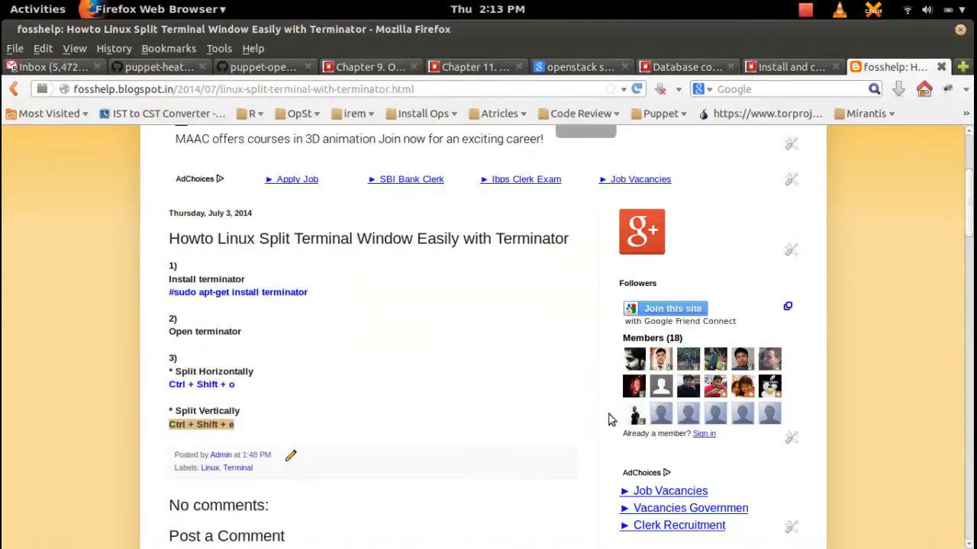
Step: Show the Activities overview with the Terminal, gedit and Firefox windows, then return to the desktop
{"action": "left_click", "coordinate": [36, 9]}
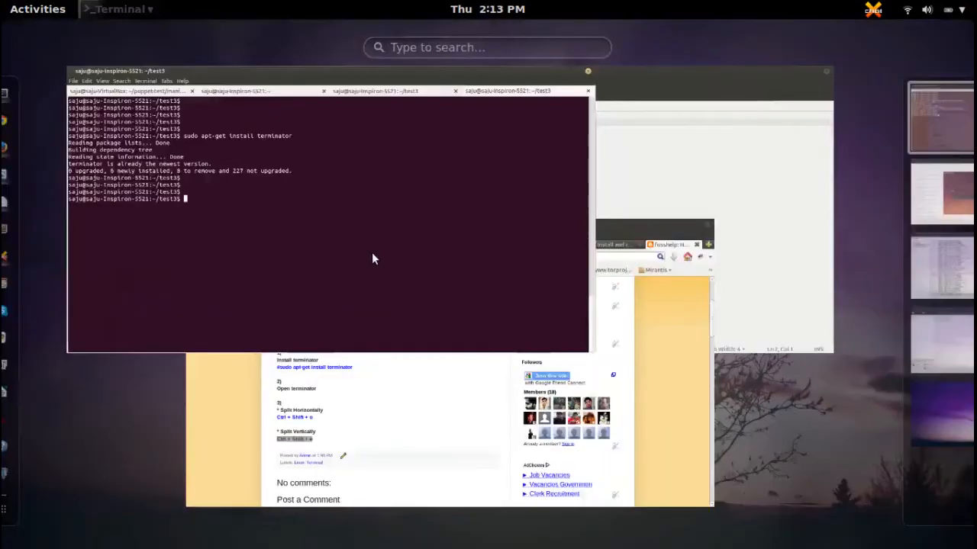
{"action": "left_click", "coordinate": [37, 9]}
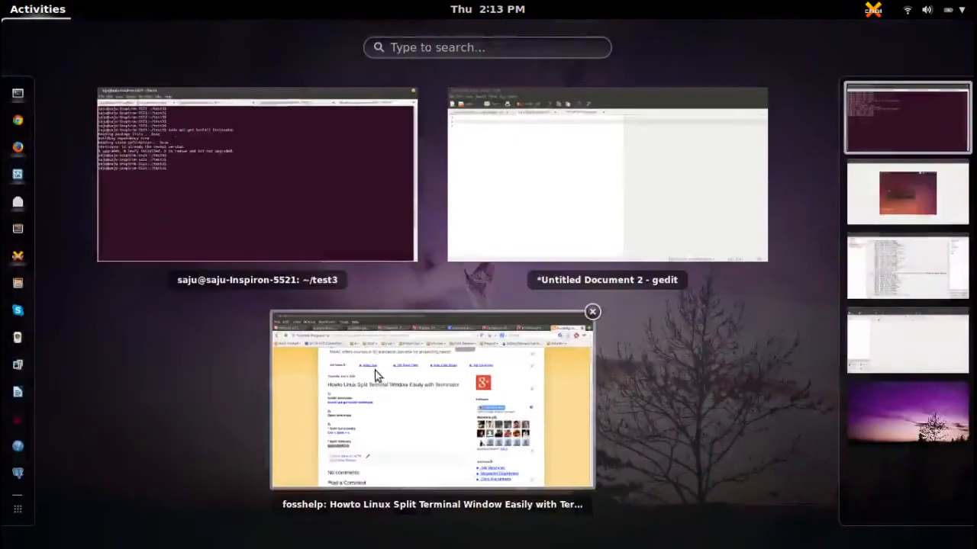